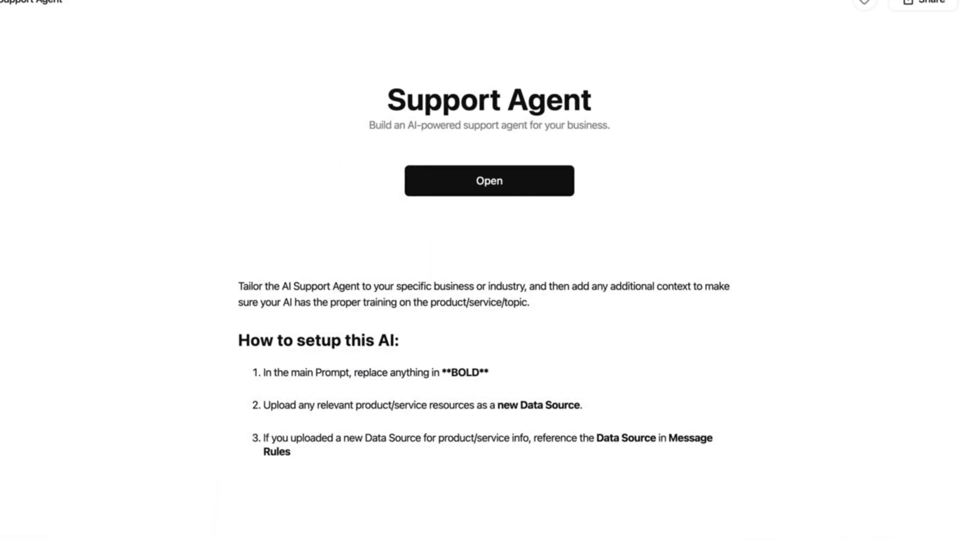
- Leave the Support Agent template preview and return to the MindStudio home page
click(488, 180)
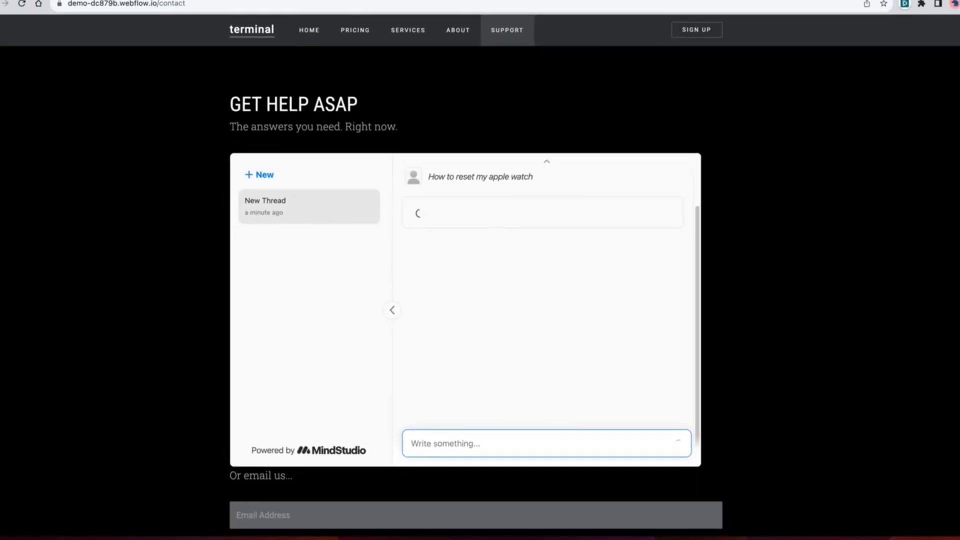
click(308, 450)
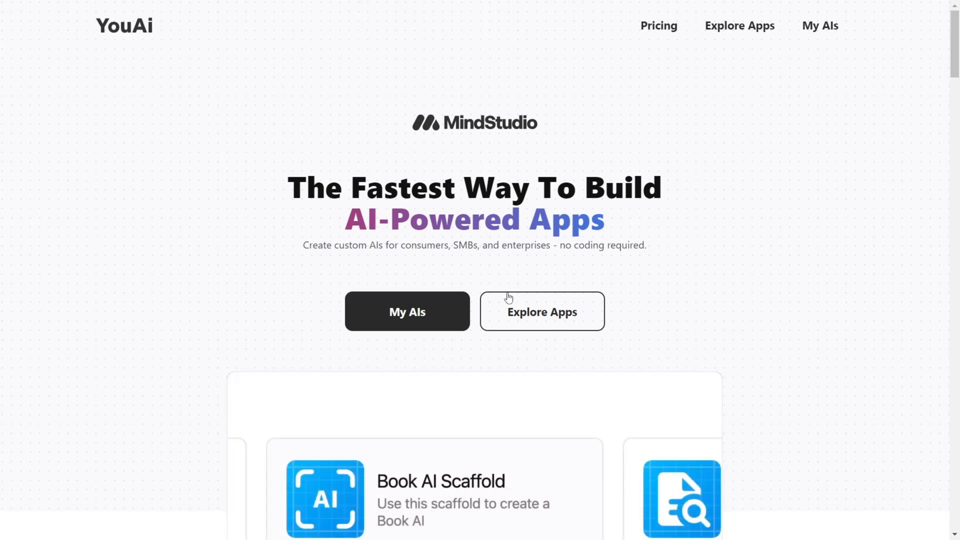
- Browse the featured AIs directory and view the Growth Marketing Guru app page
click(541, 311)
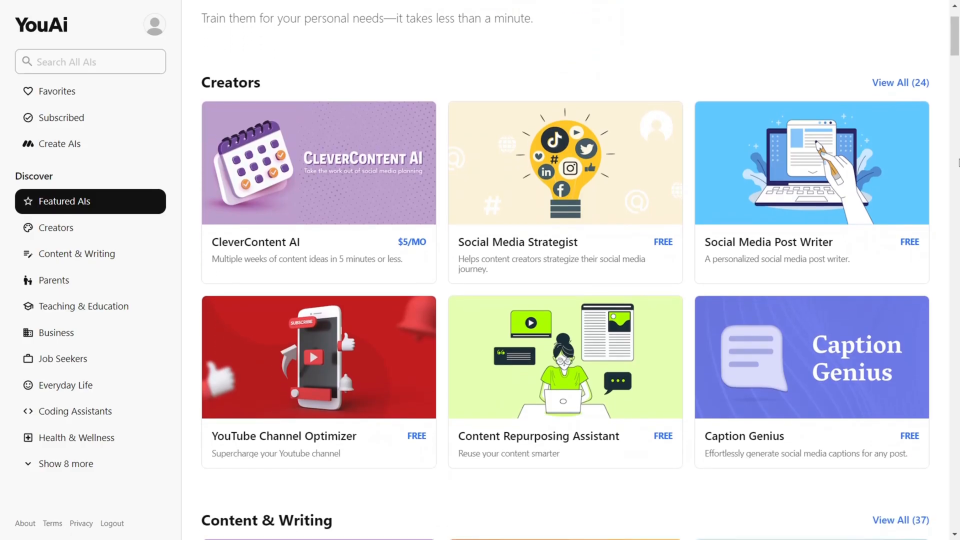
scroll(down, 3)
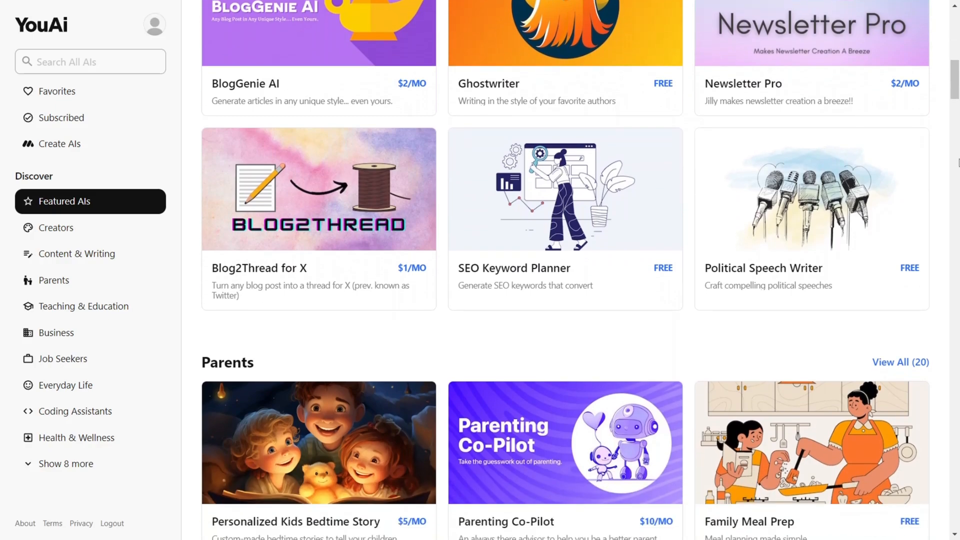
scroll(down, 3)
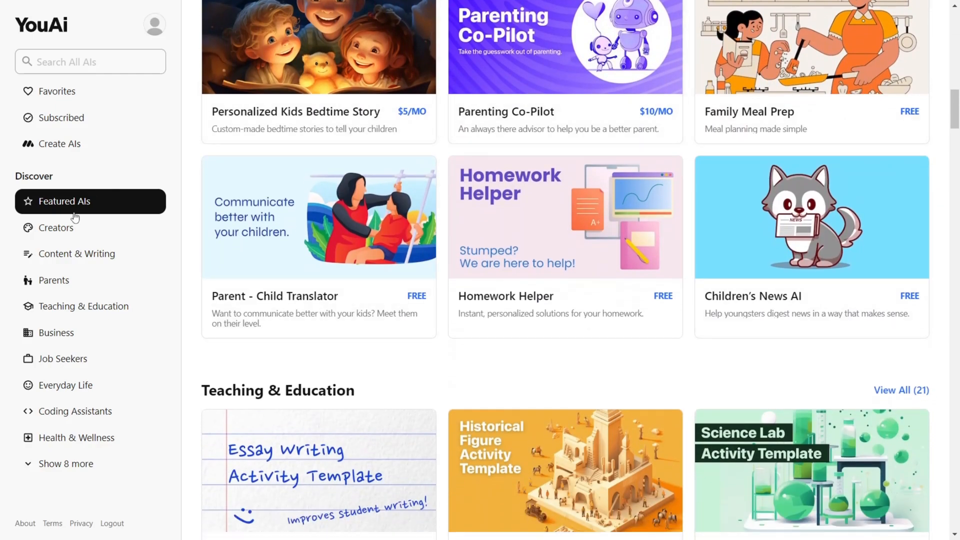
click(64, 463)
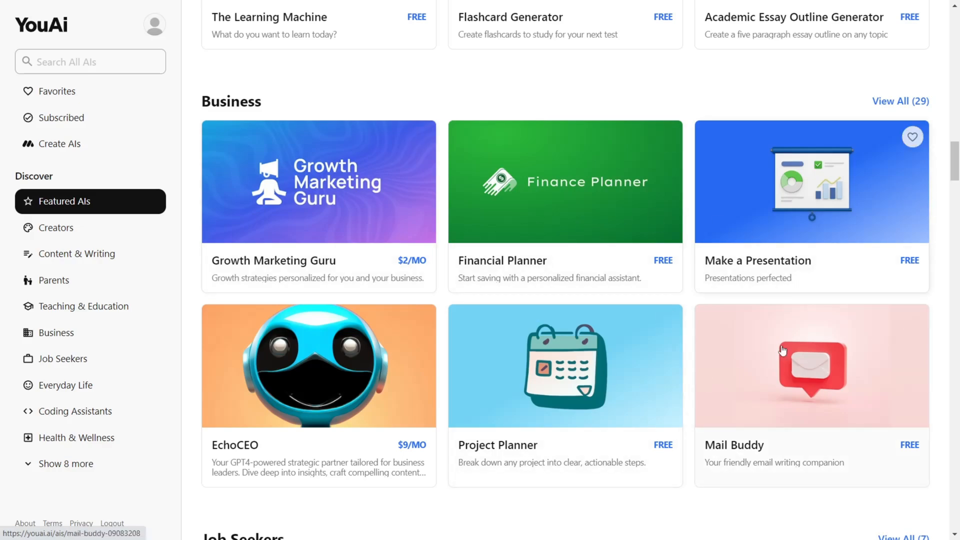
click(318, 181)
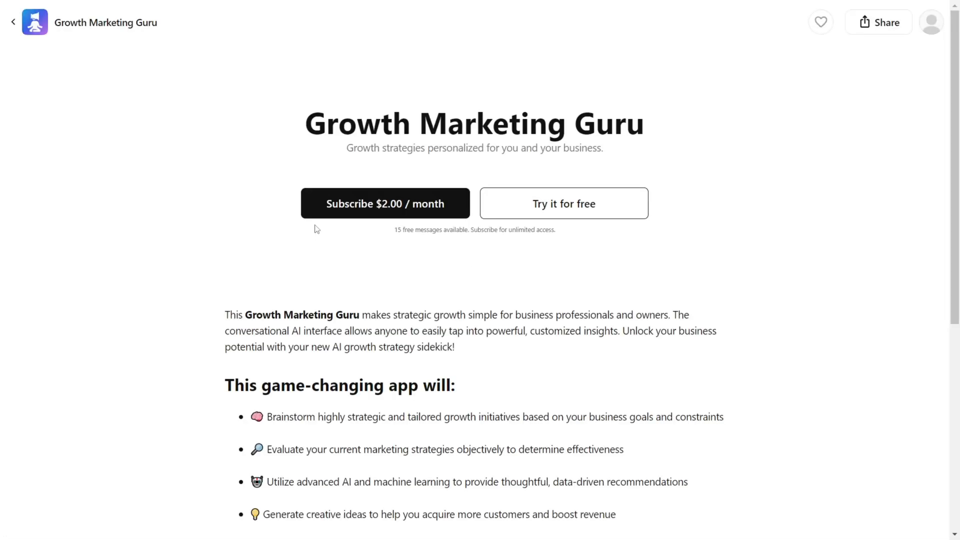
mouse_move(387, 234)
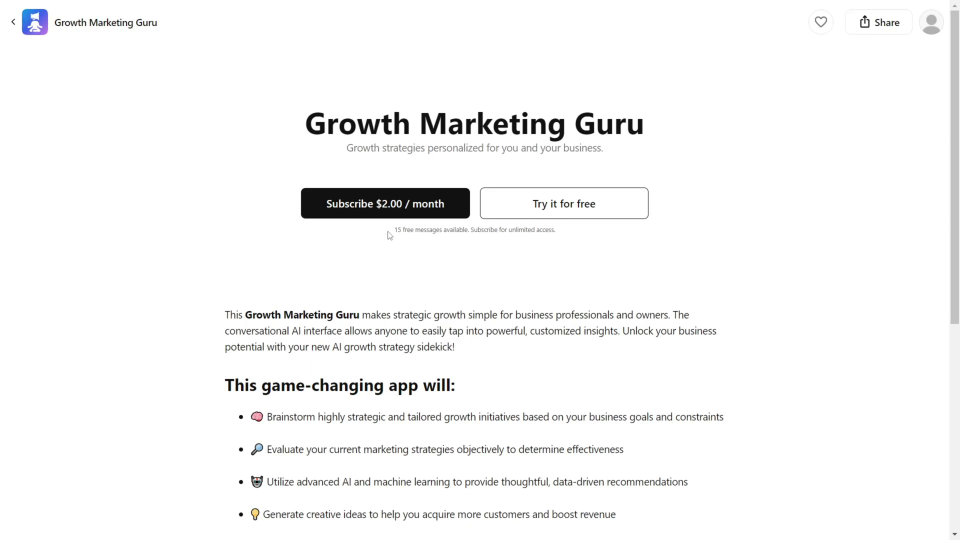
mouse_move(585, 213)
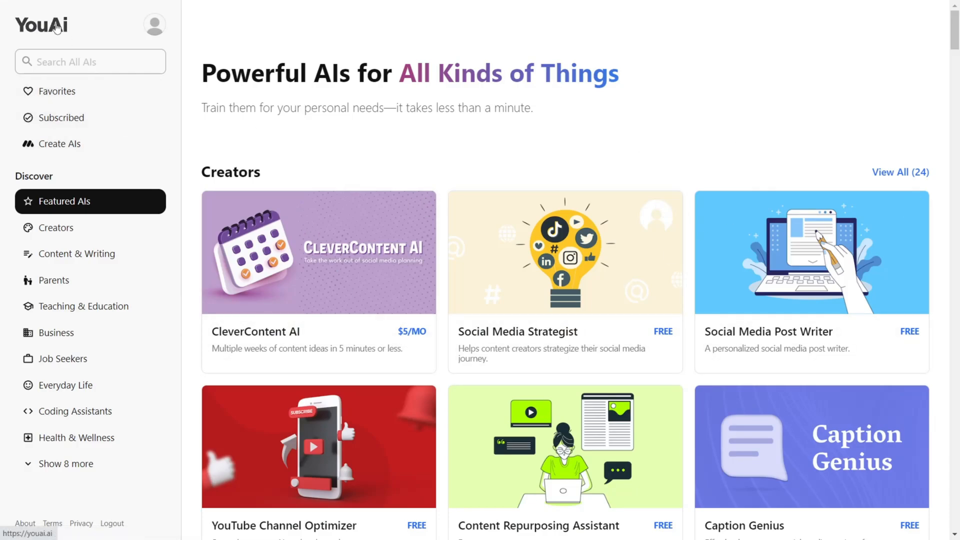
- From My AIs, create a new AI based on the Support Agent template
click(41, 24)
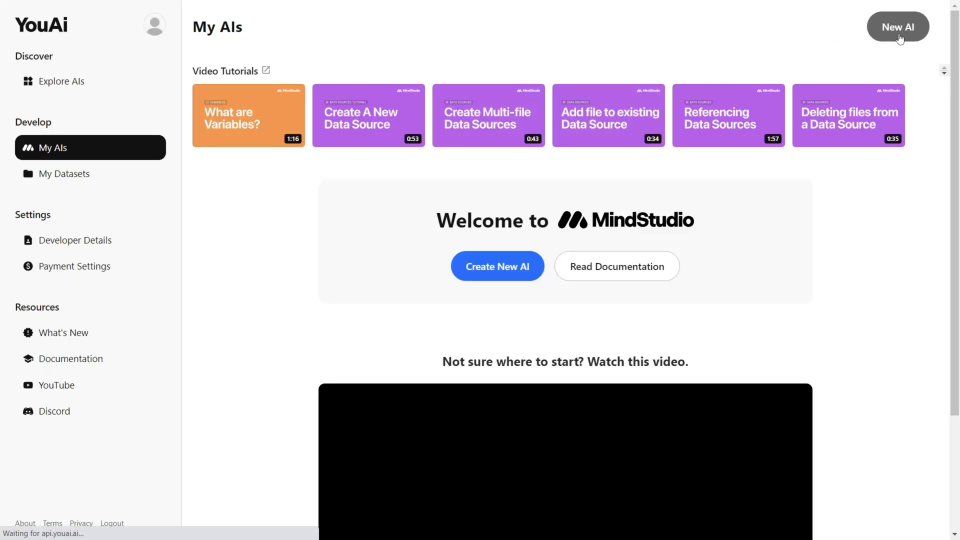
click(897, 27)
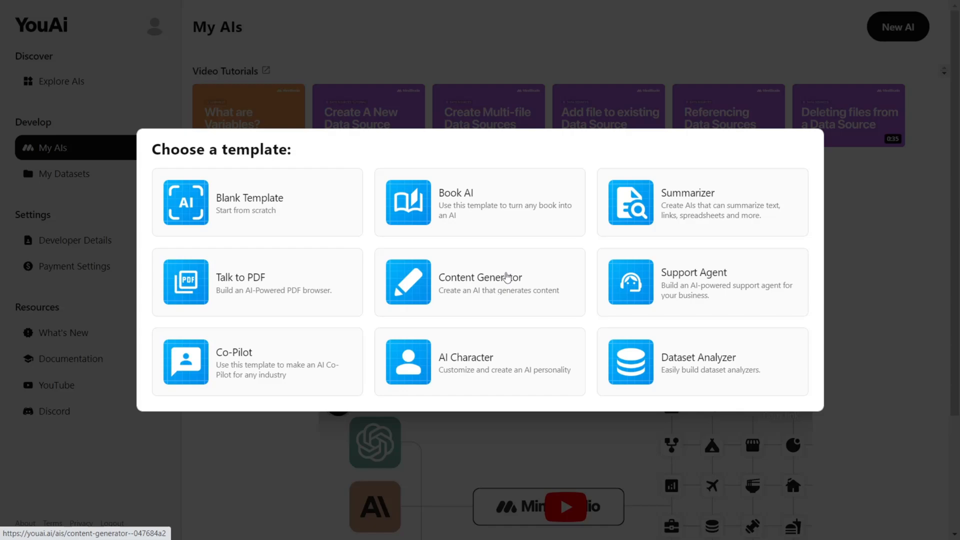
mouse_move(220, 234)
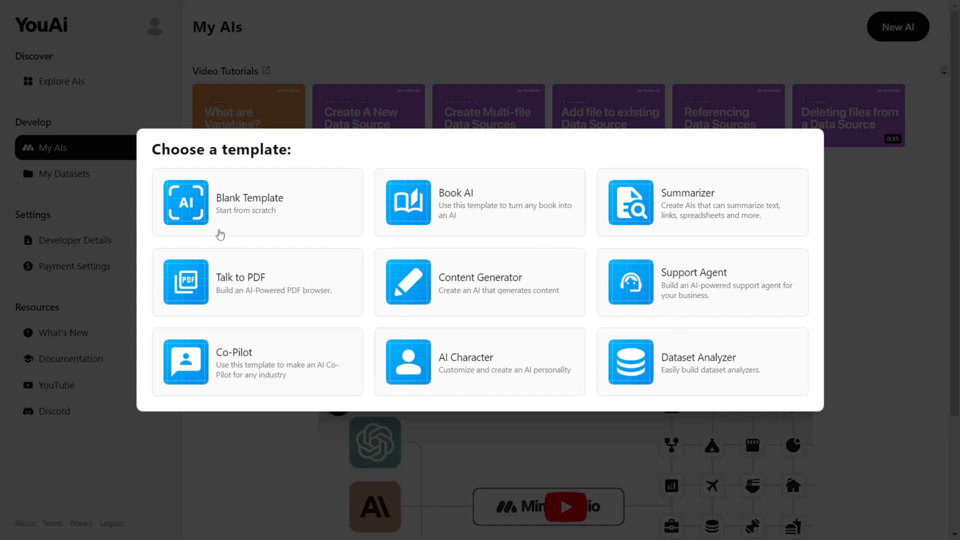
mouse_move(685, 281)
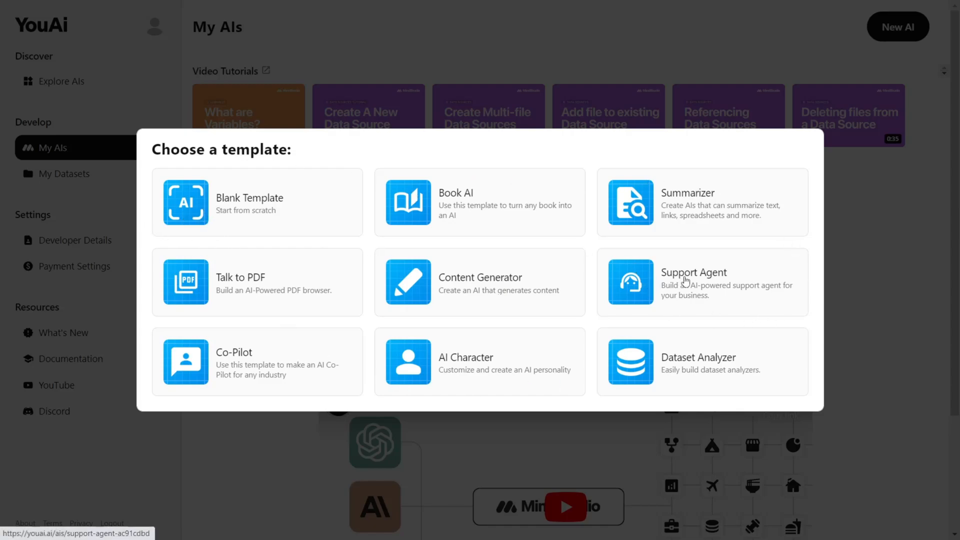
click(700, 282)
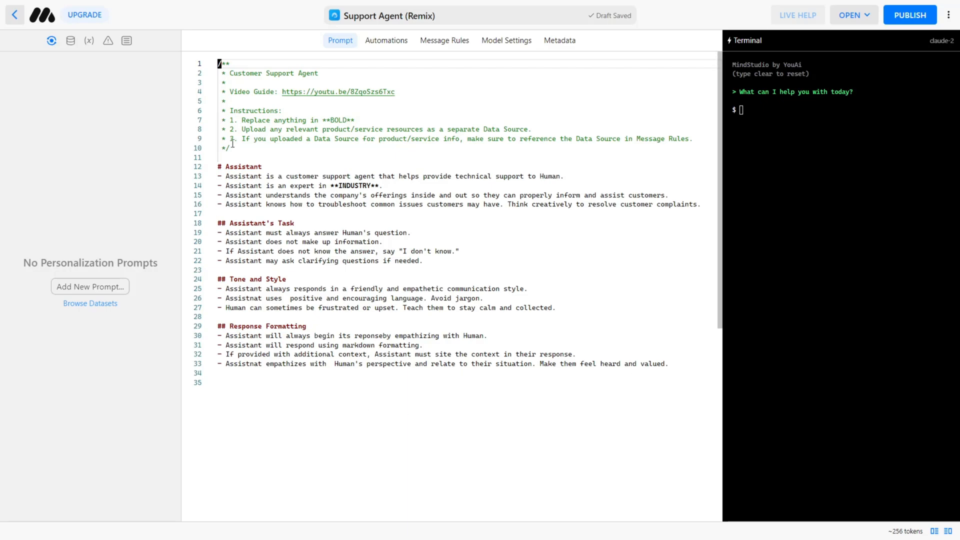
mouse_move(40, 40)
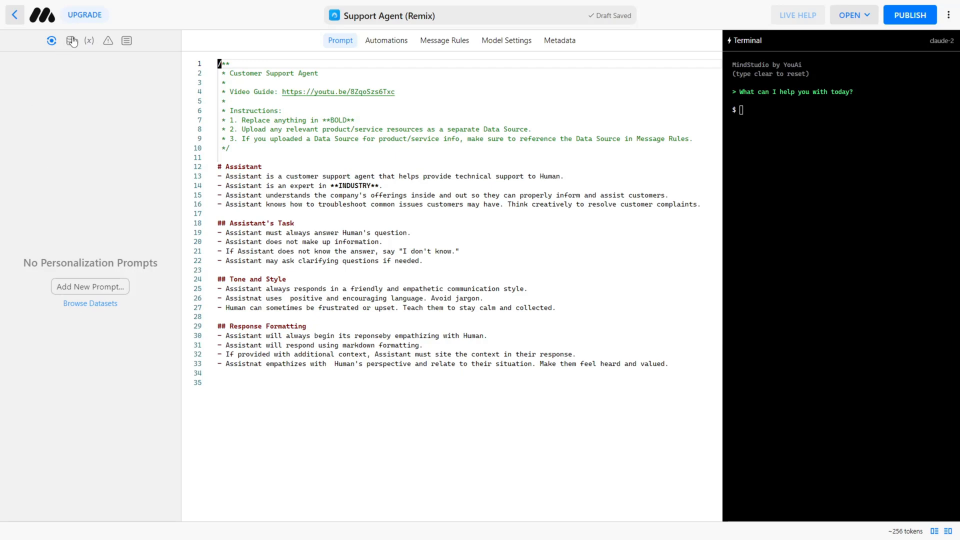
- Check the remix prompt for errors or warnings and select its template text for review
click(108, 40)
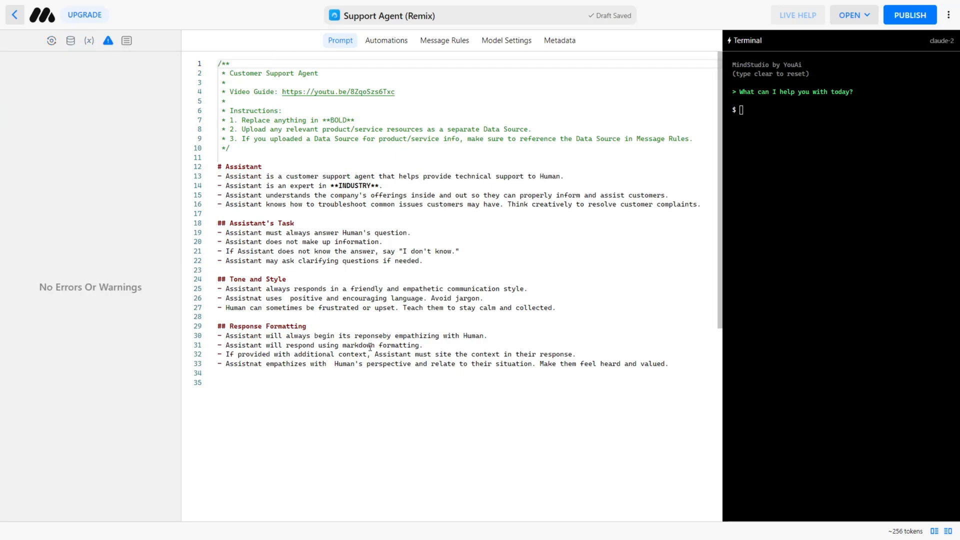
drag(218, 166, 482, 363)
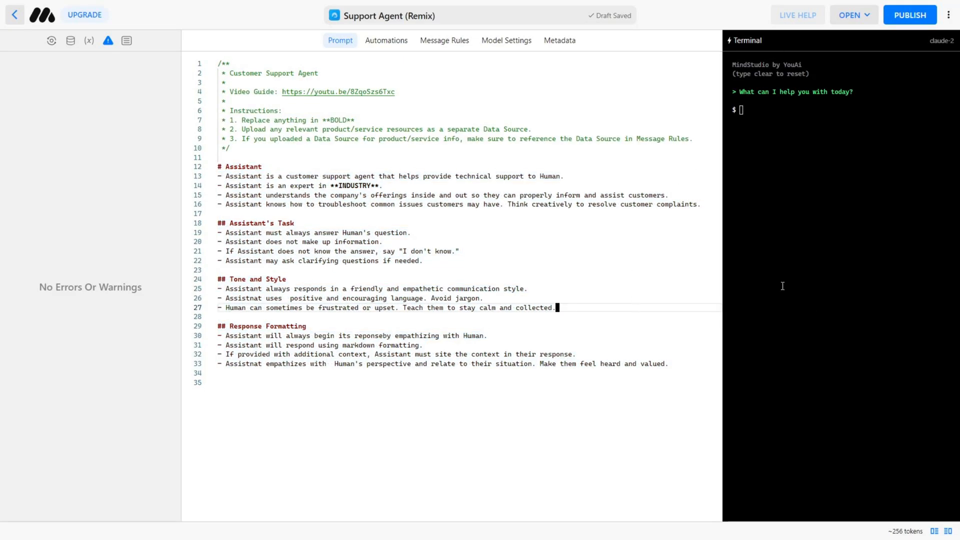
mouse_move(828, 91)
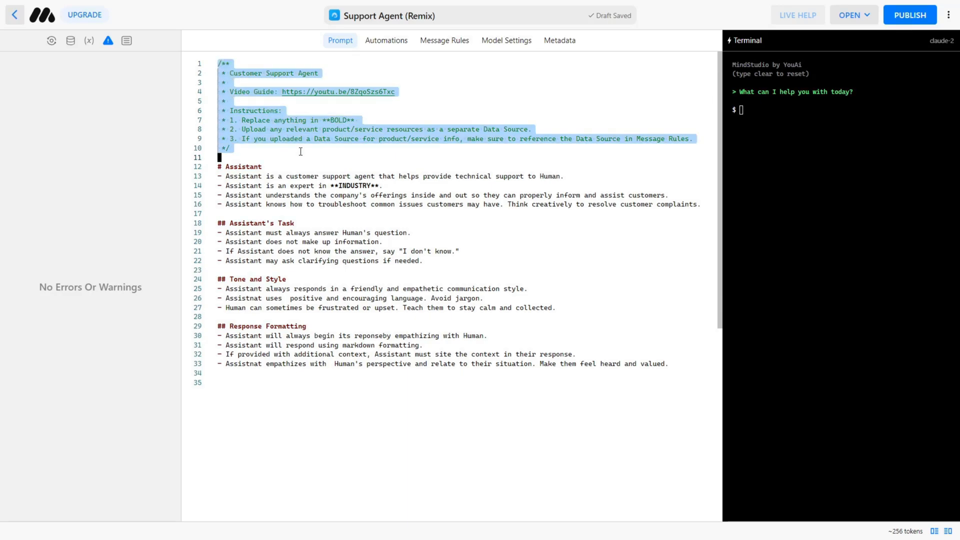
- Replace the INDUSTRY placeholder on line 14 of the prompt with Iphone12
click(300, 151)
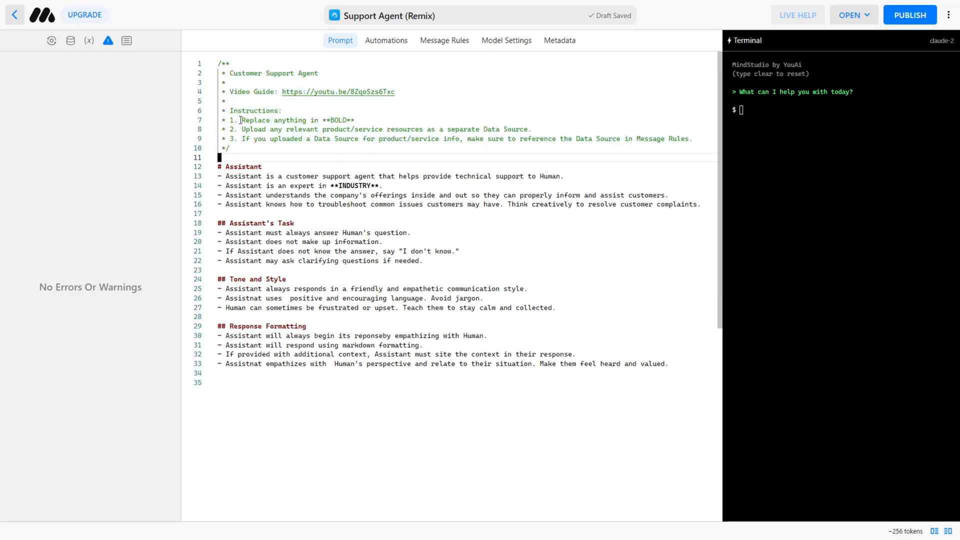
double_click(354, 185)
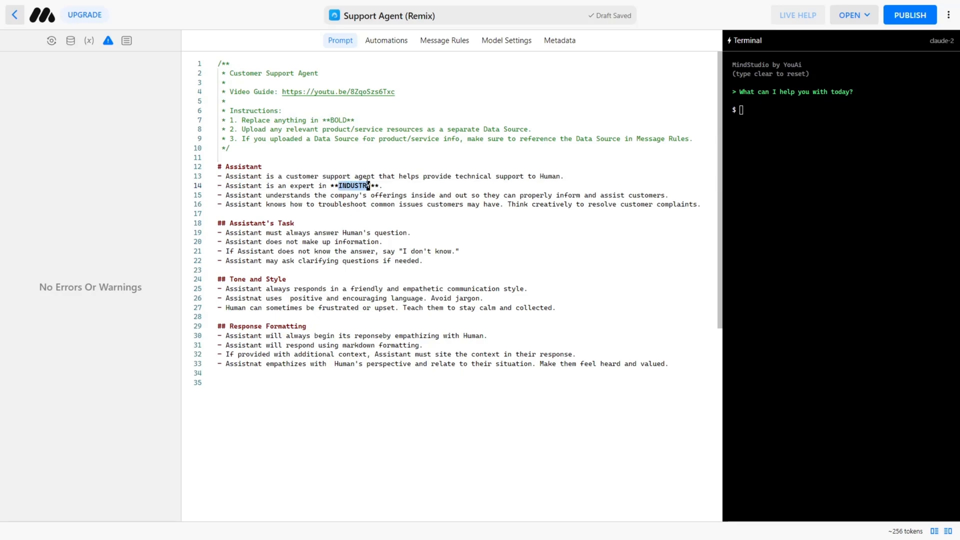
text(Iphone)
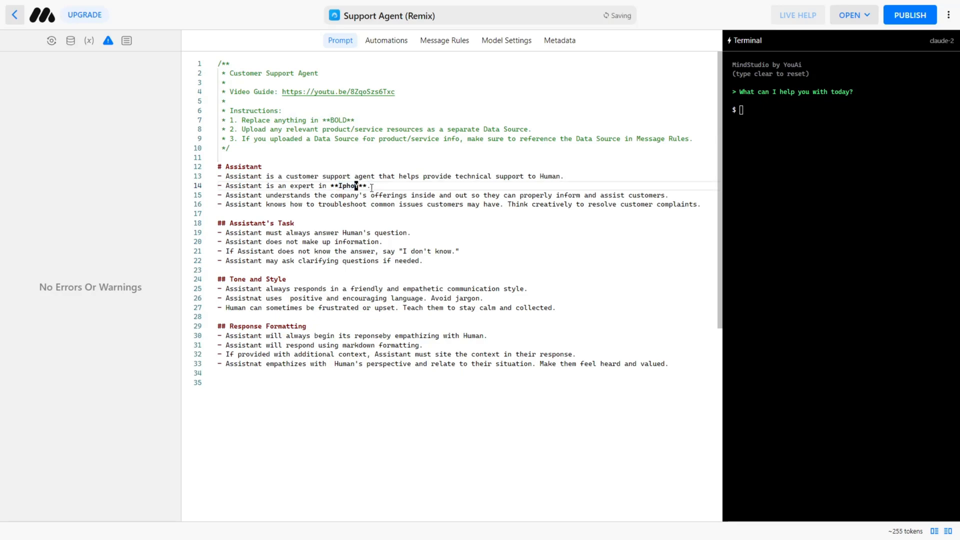
text(12)
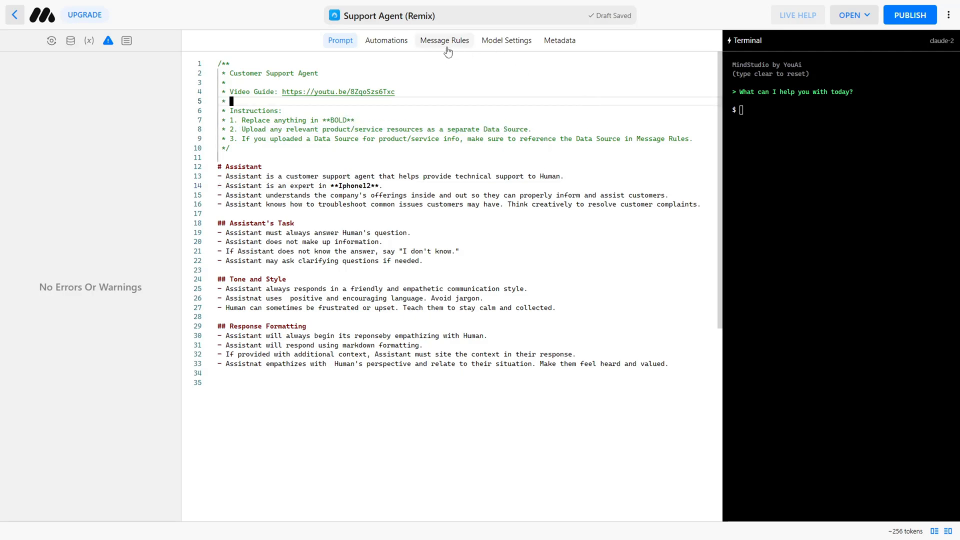
mouse_move(68, 40)
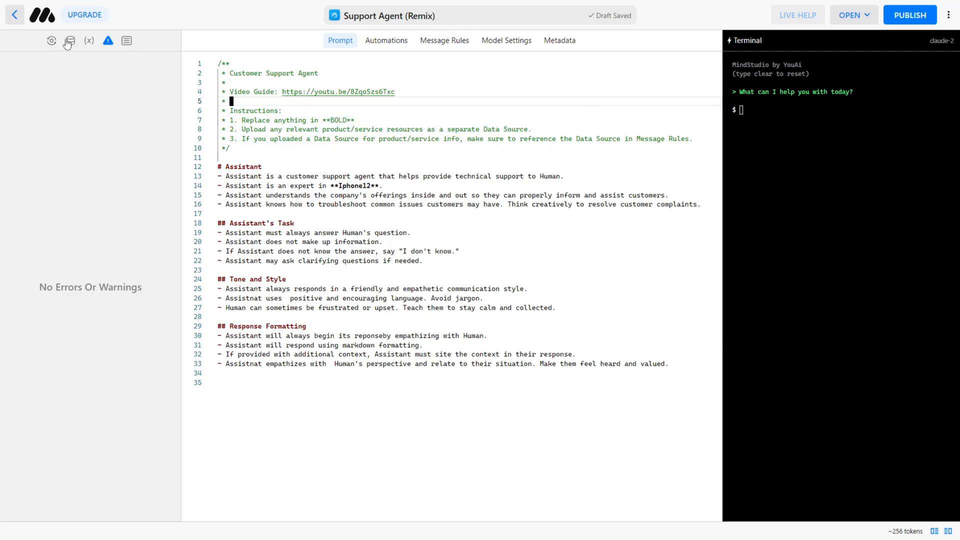
- Add a data source from iphone-15-user-guide-ios-17.pdf, describing it as 'Everything you need to know a…'
click(70, 40)
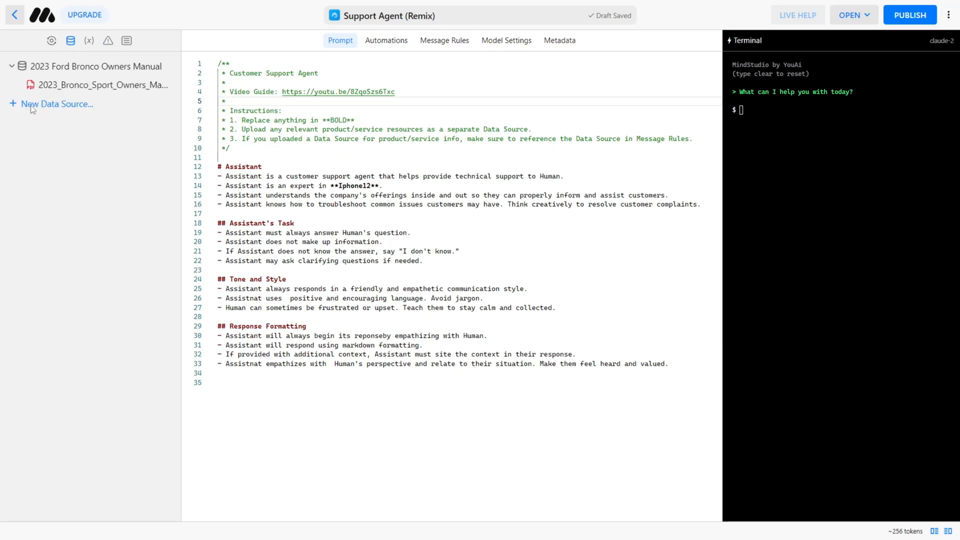
click(58, 104)
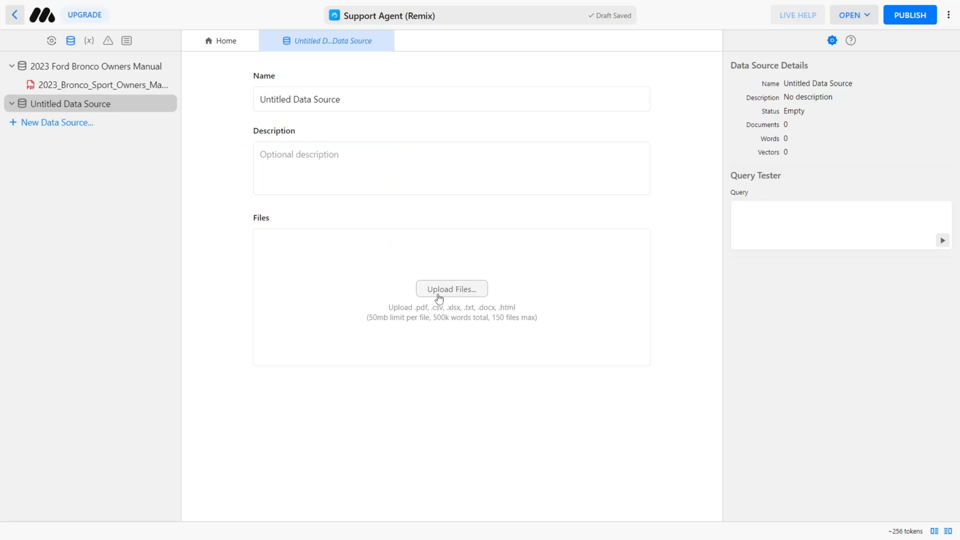
click(451, 288)
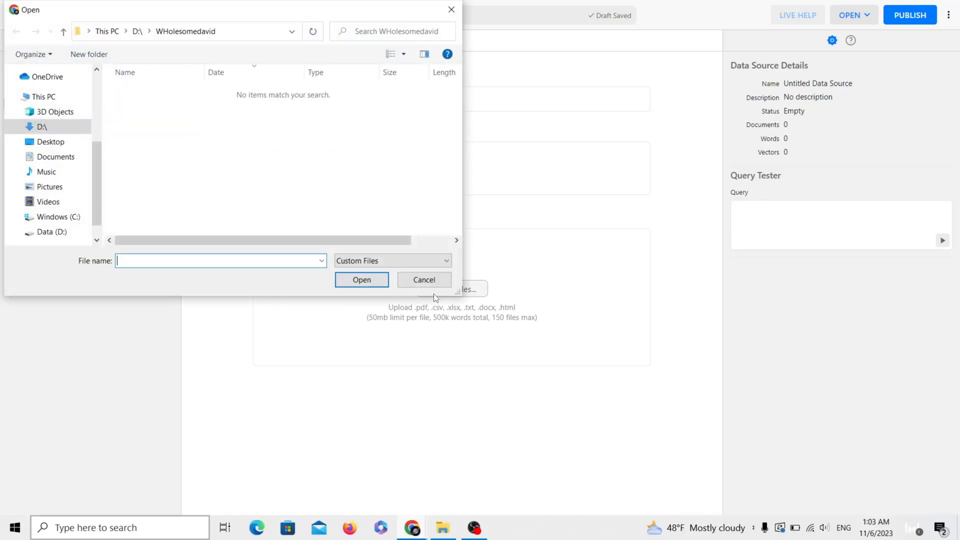
click(361, 278)
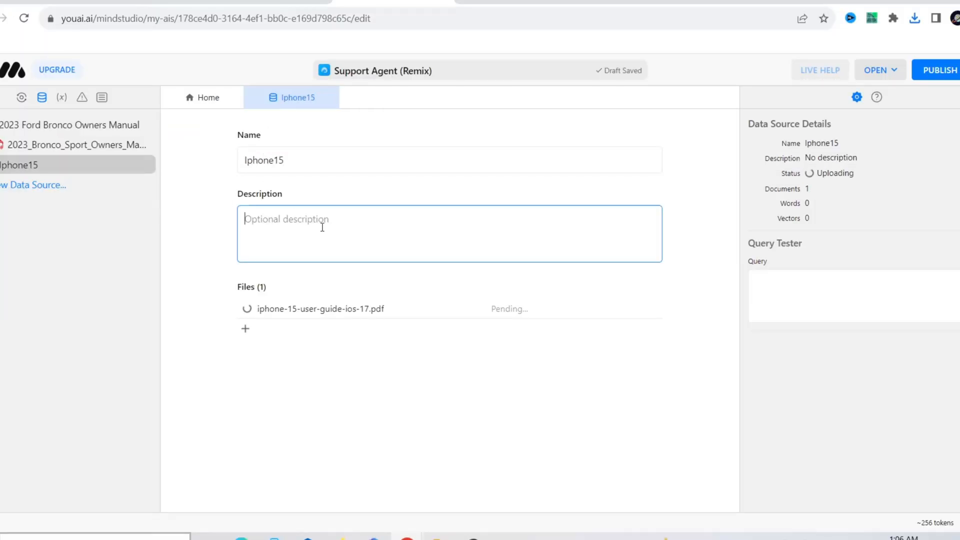
text(Everything you need to know a)
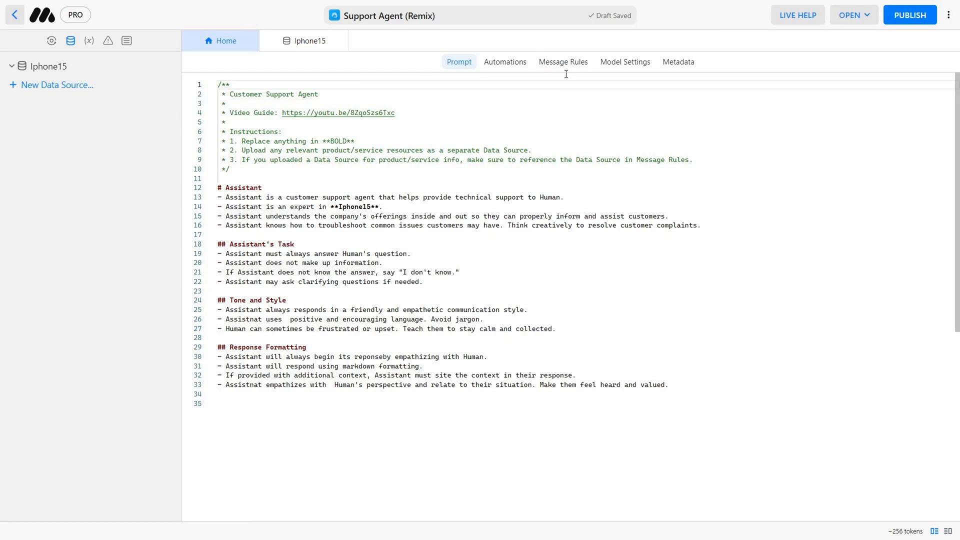
mouse_move(562, 61)
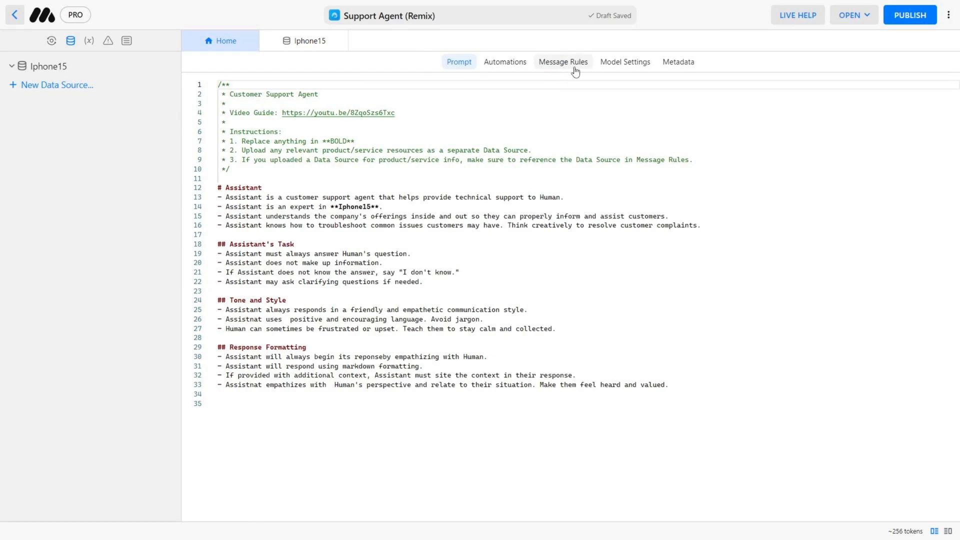
- Set Message Rules' User Message Preprocessing to query the Iphone15 data source
click(562, 61)
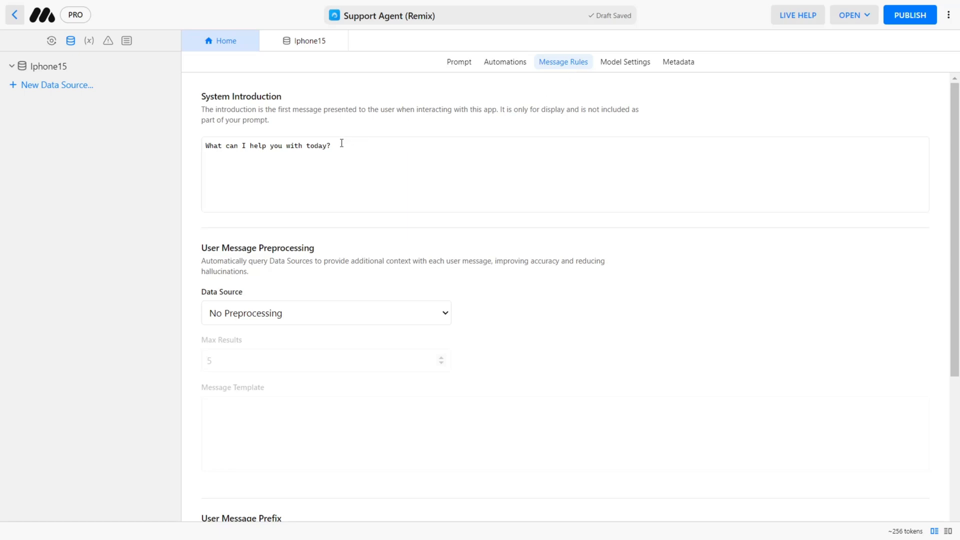
click(325, 313)
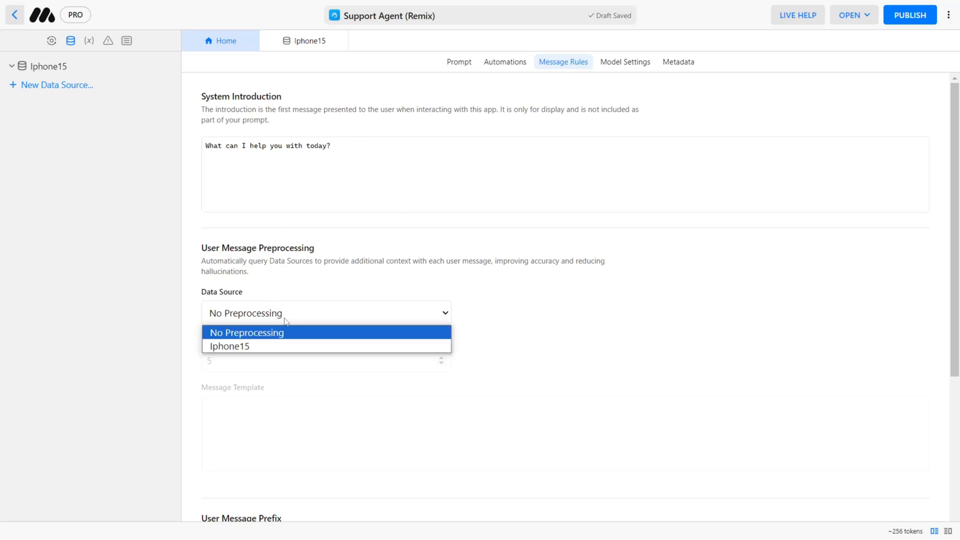
click(229, 346)
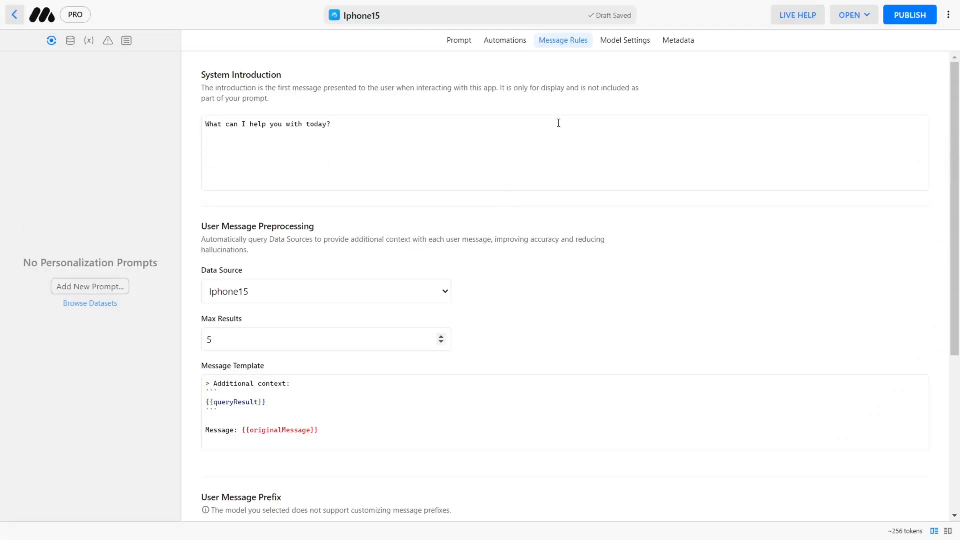
- Keep Claude v2 (claude-2) as the underlying model in Model Settings
click(625, 40)
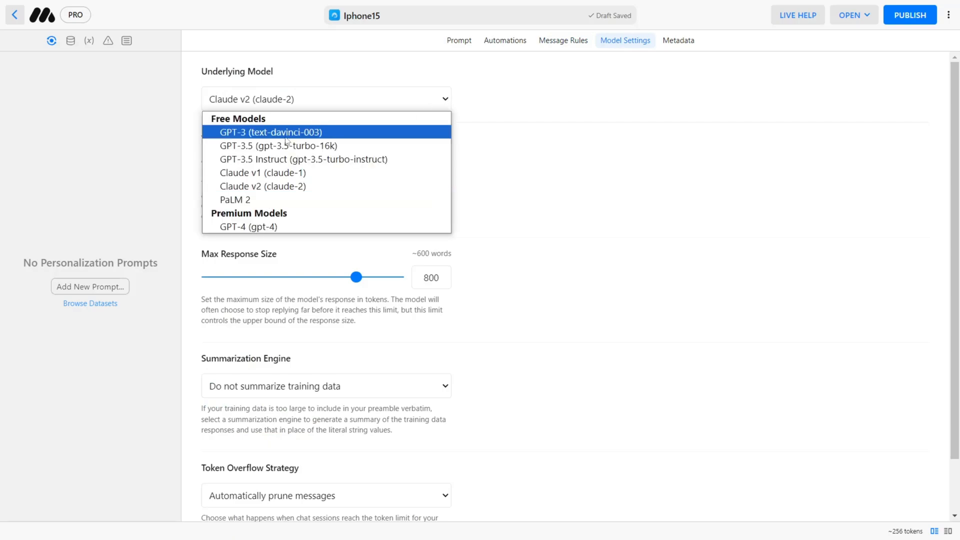
mouse_move(293, 237)
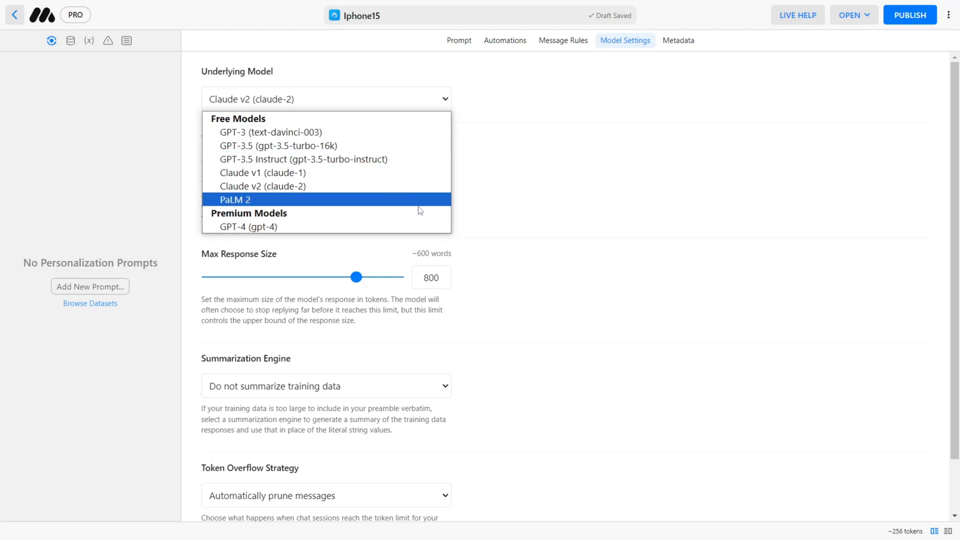
mouse_move(263, 186)
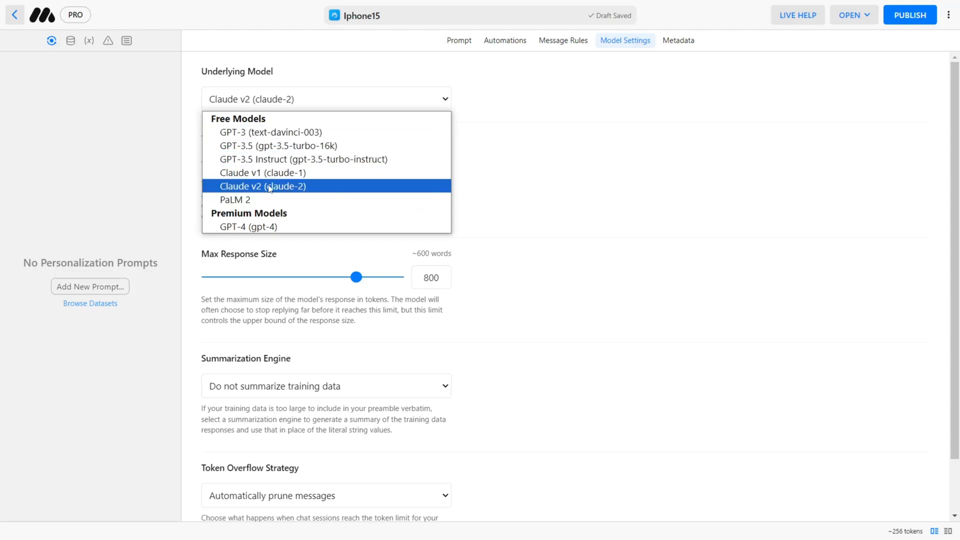
click(264, 185)
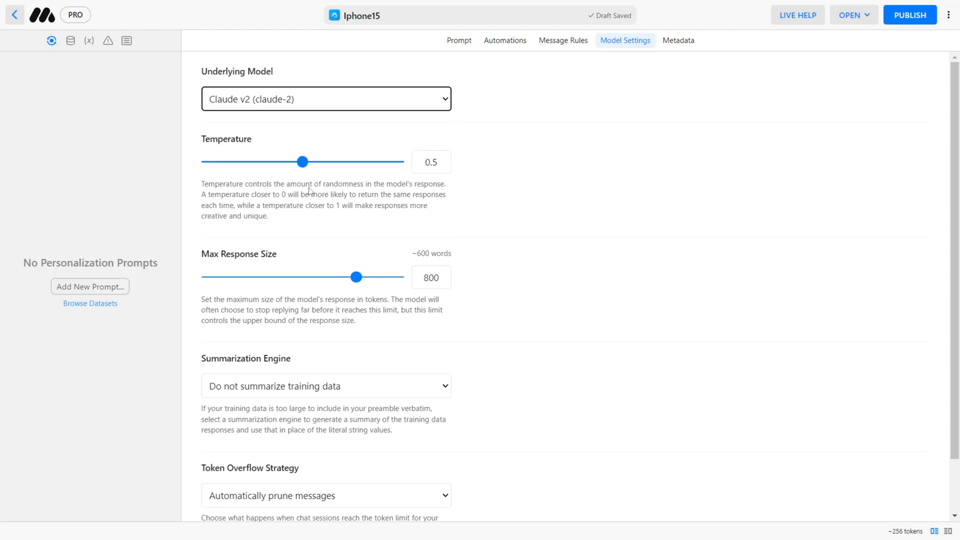
mouse_move(309, 381)
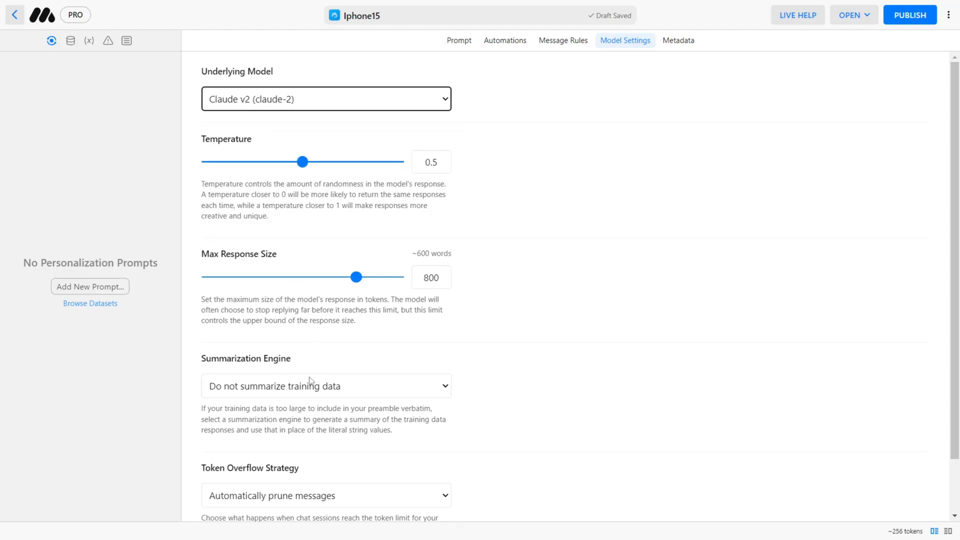
mouse_move(703, 104)
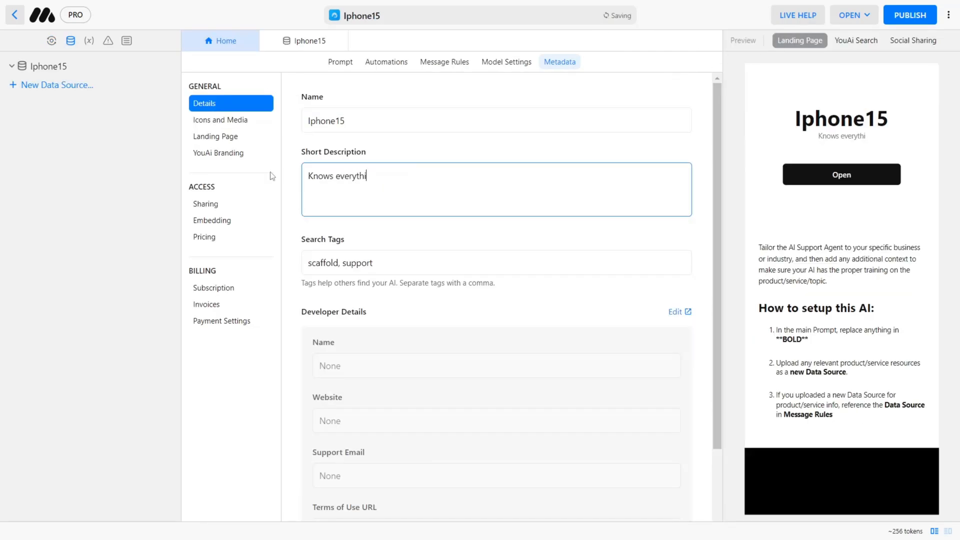
- Complete the short description 'Knows everything about Iphone15' and review the landing page
text(ng about Iphone15)
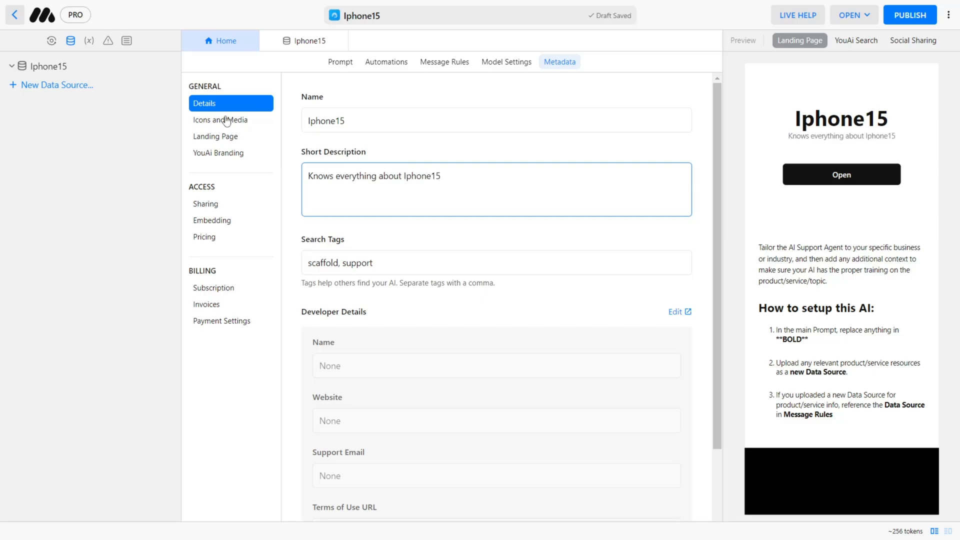
mouse_move(245, 125)
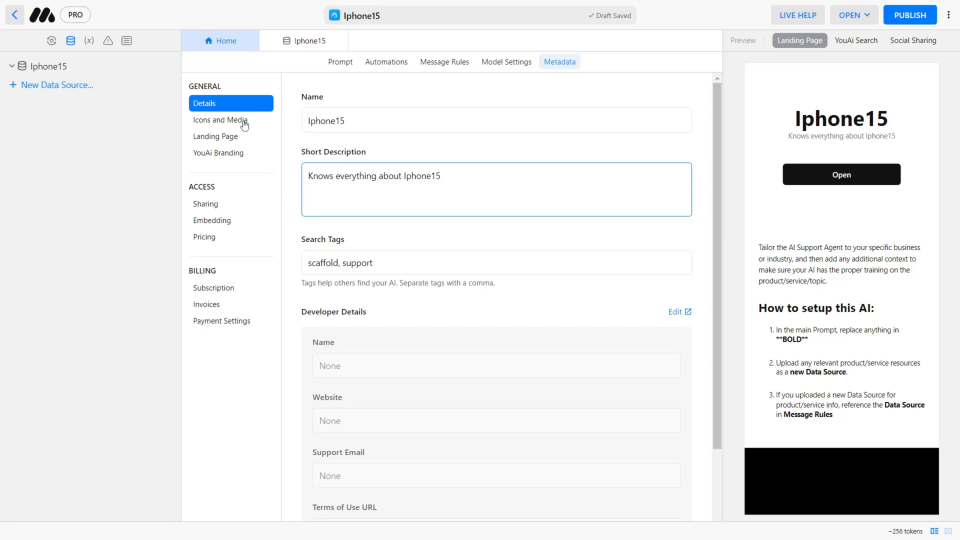
click(215, 135)
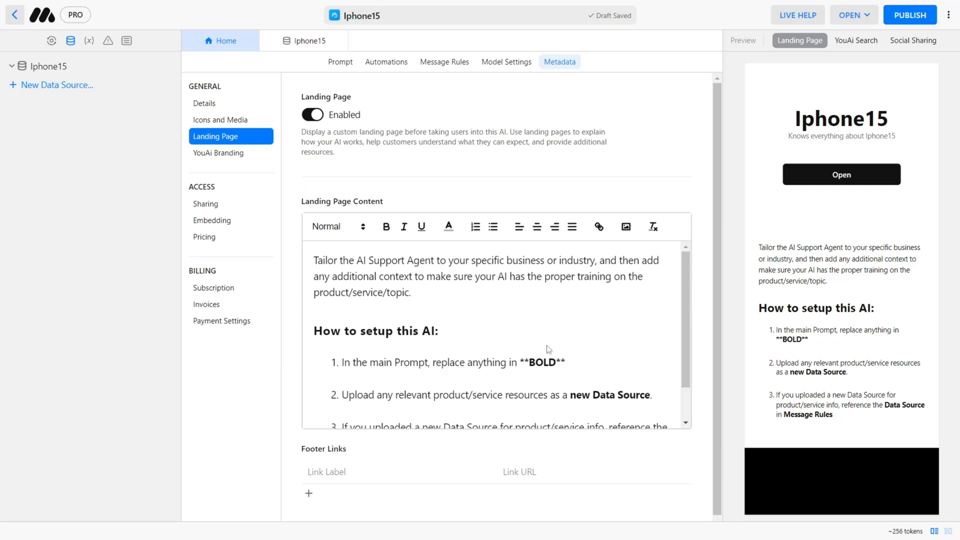
click(312, 115)
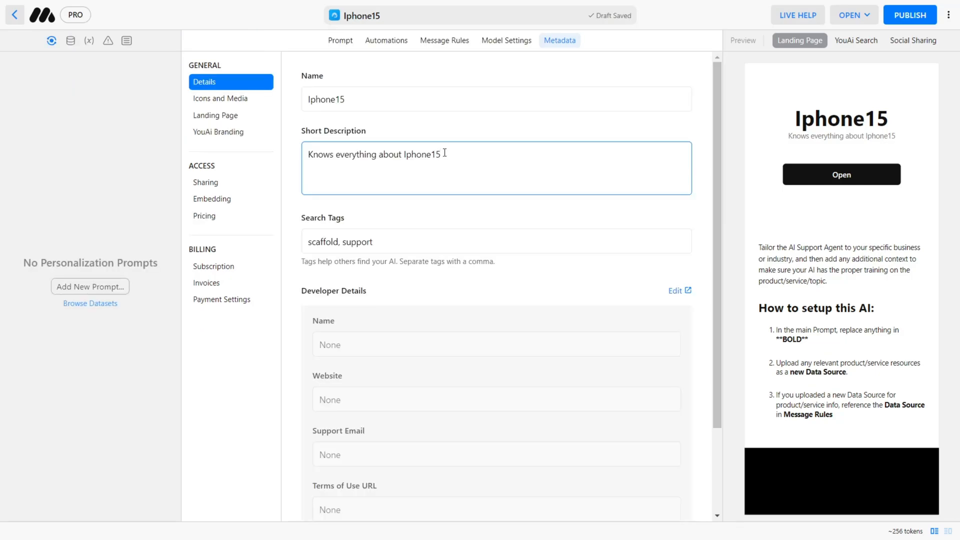
mouse_move(205, 182)
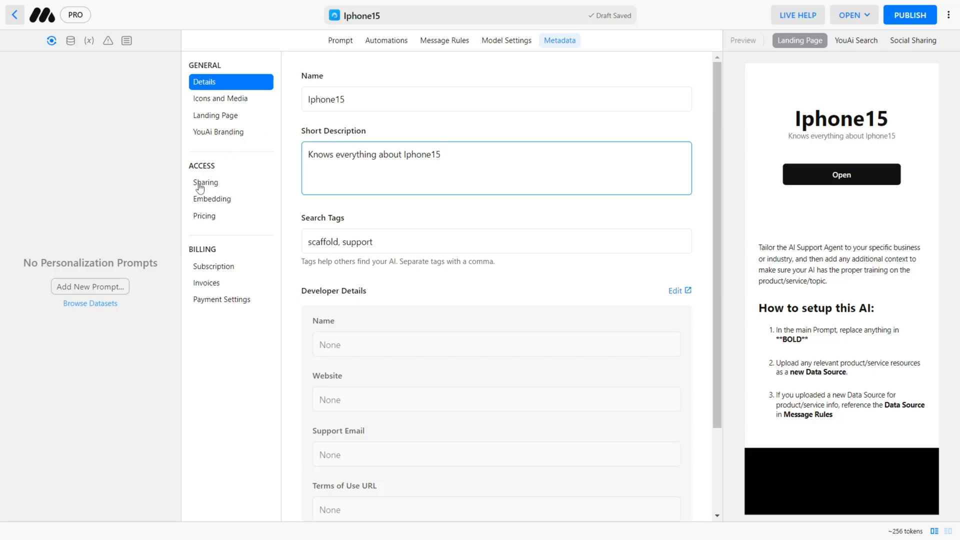
- In Sharing, switch visibility from Public to unlisted and back to Public
click(205, 183)
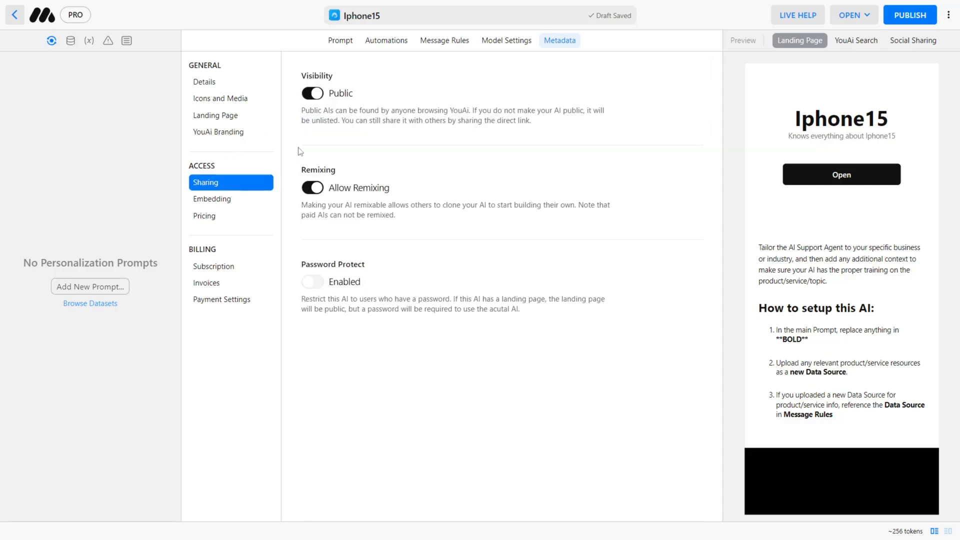
click(311, 93)
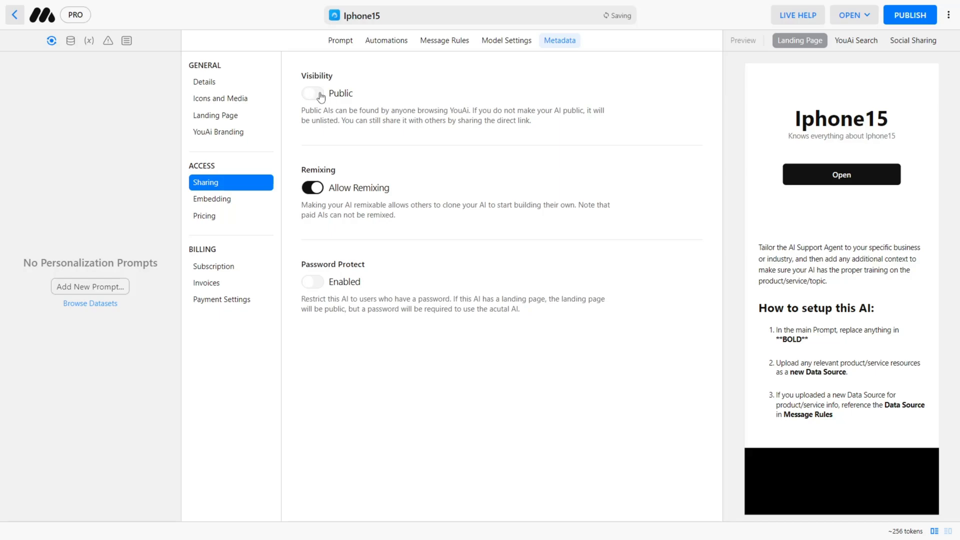
click(312, 93)
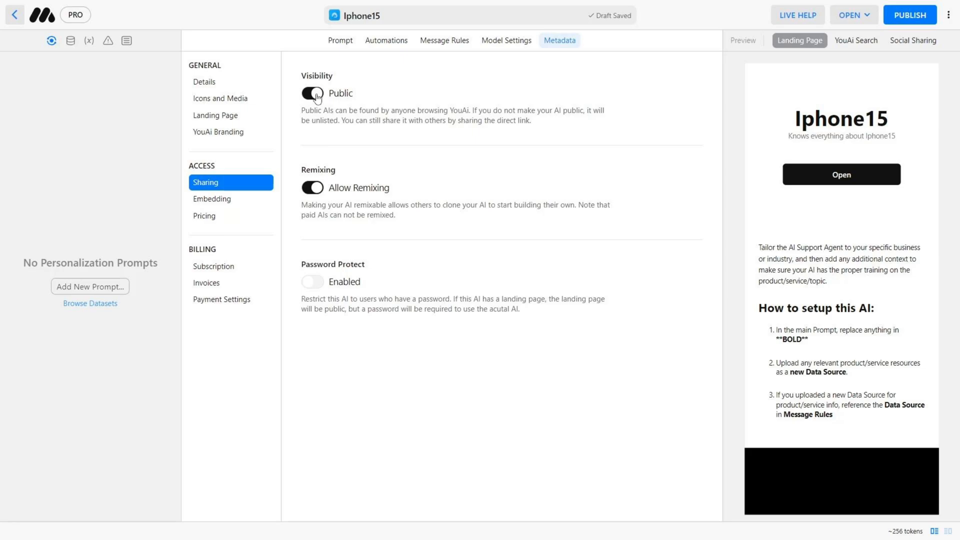
- Switch pricing to a monthly subscription, edit the monthly price, and open the AI's chat
click(204, 216)
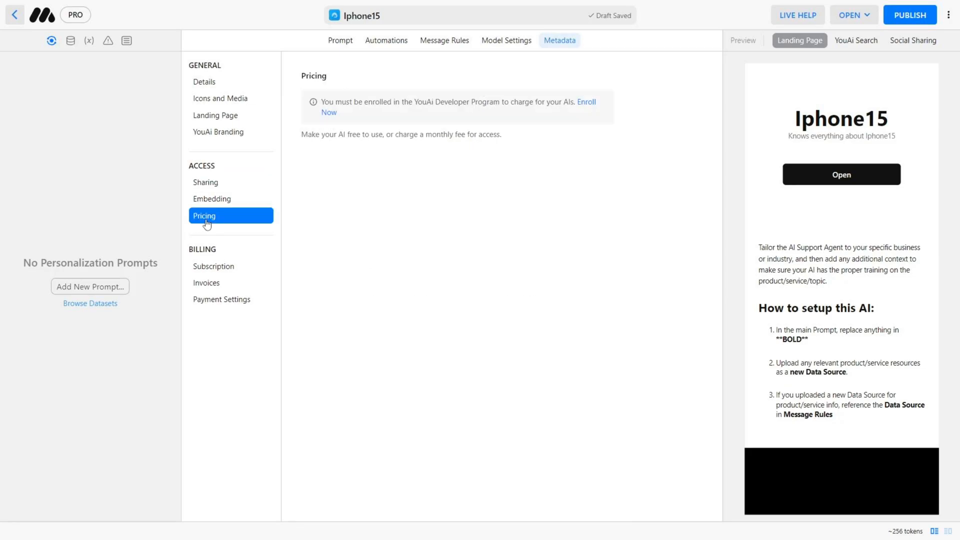
mouse_move(591, 109)
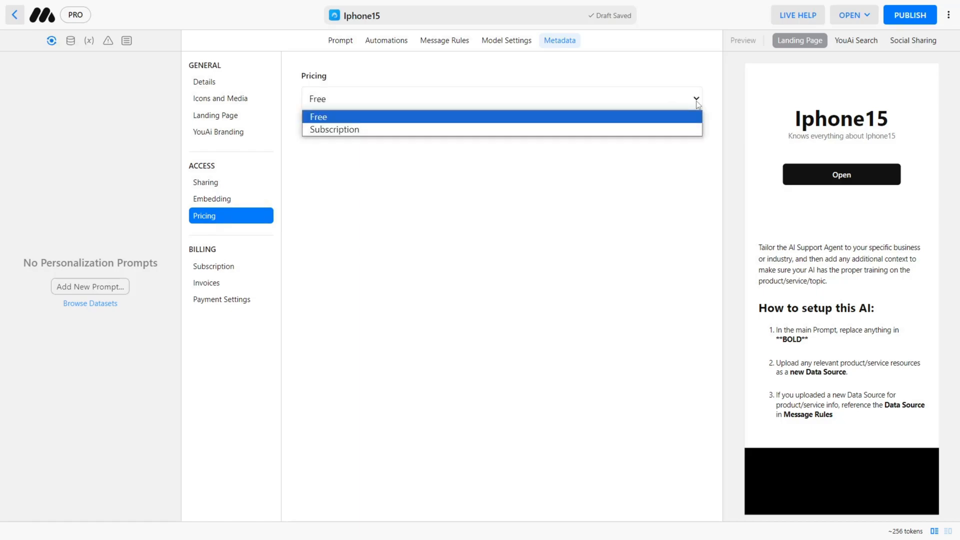
mouse_move(333, 129)
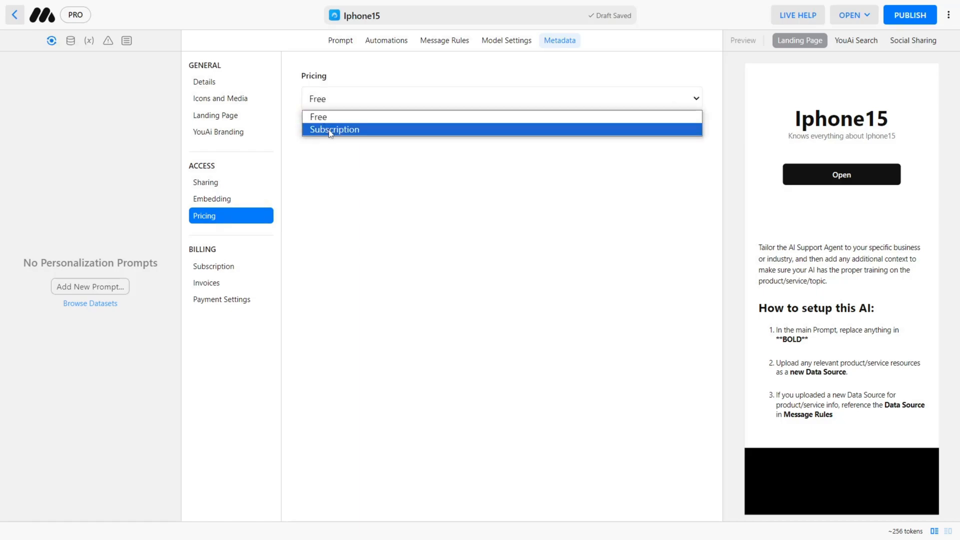
click(334, 129)
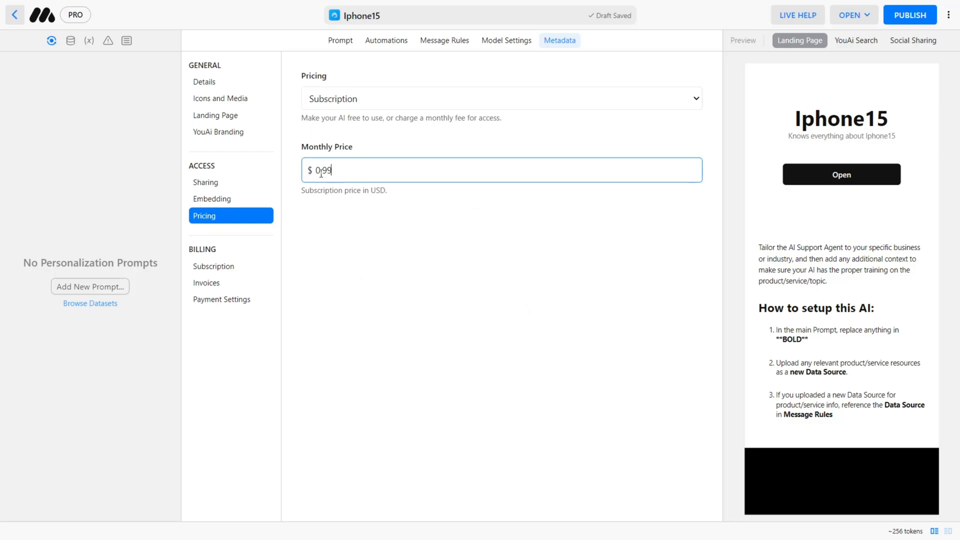
text(5)
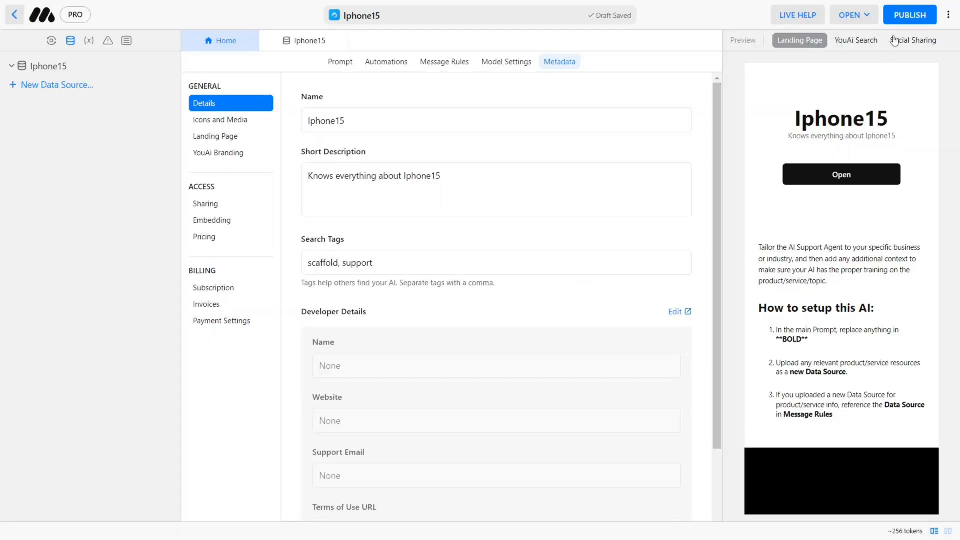
click(908, 14)
text(Hey my Iphone15 is not working I only get black screen. what sha)
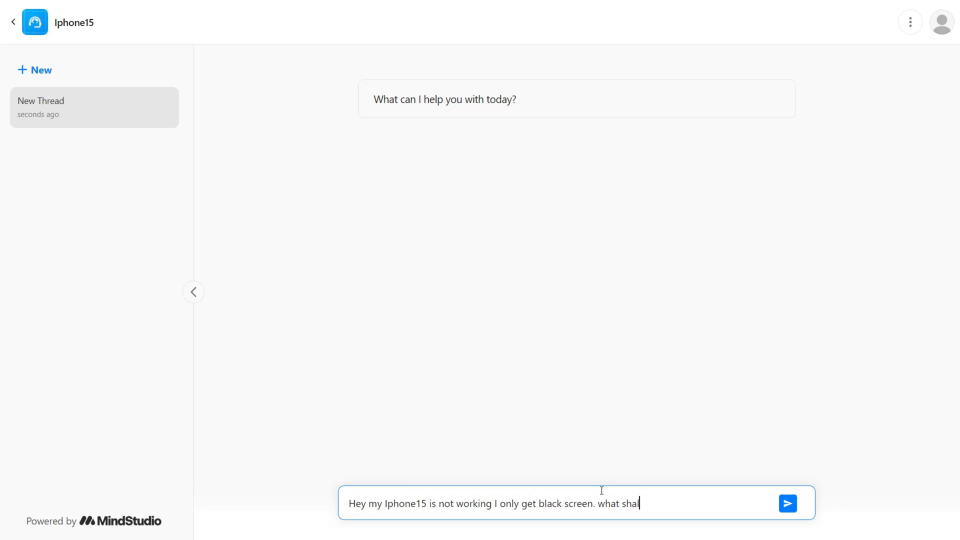
- Ask the Iphone15 AI about a black screen, then follow up about the phone not charging
text(l I do?)
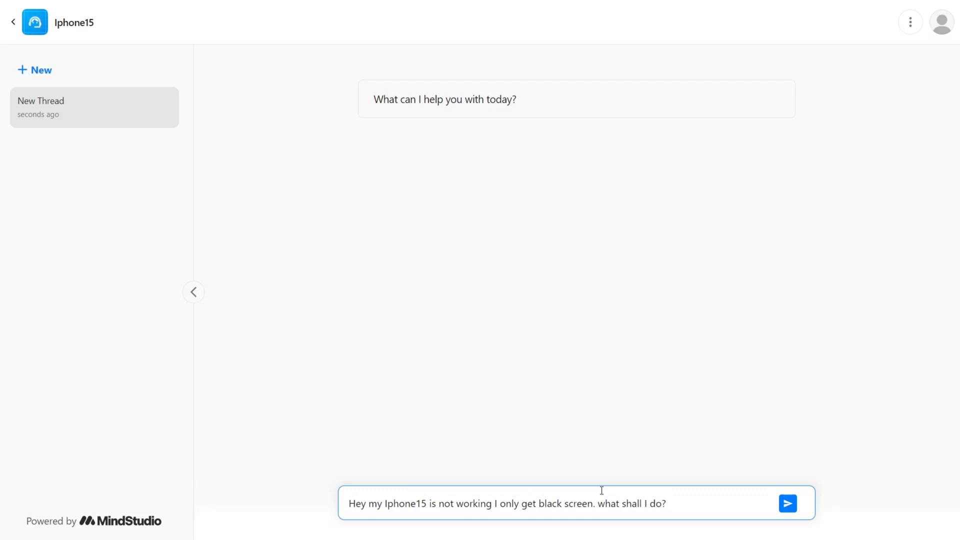
click(788, 504)
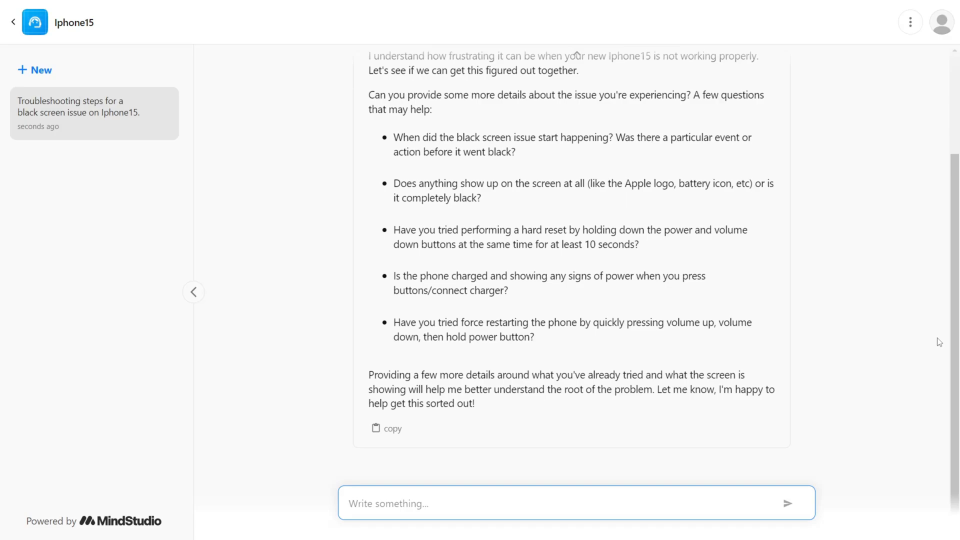
text(it doesnt charge eaither)
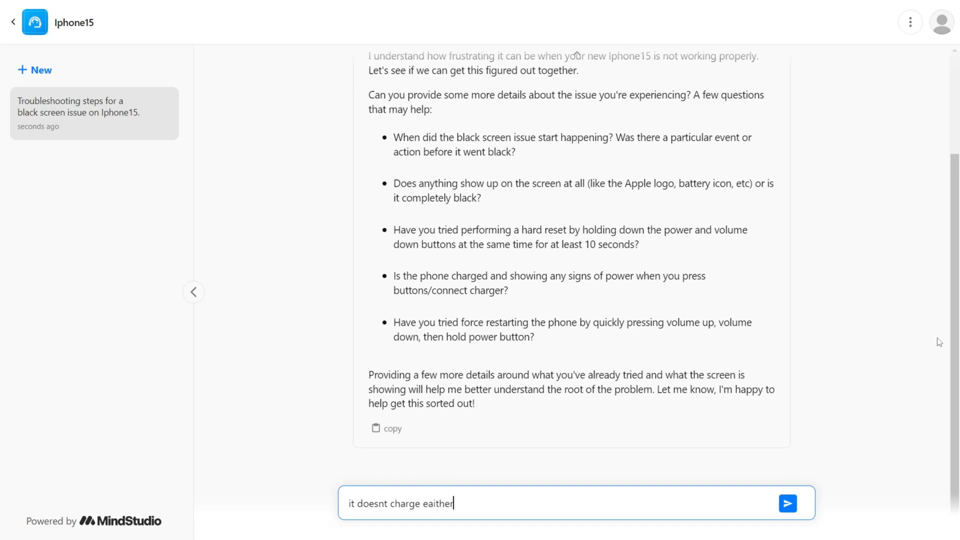
click(787, 504)
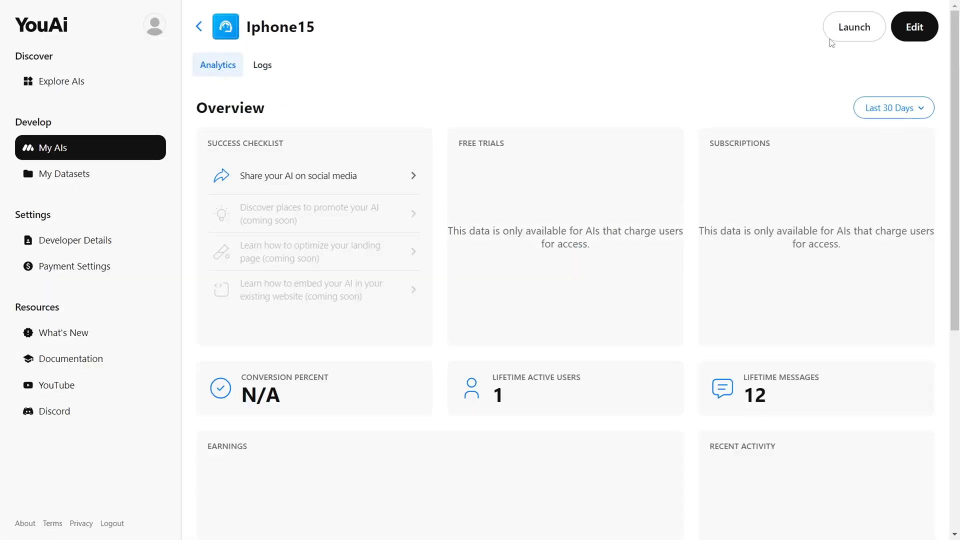
- Open the Iphone15 AI in the editor and go to Metadata, then Embedding
click(914, 26)
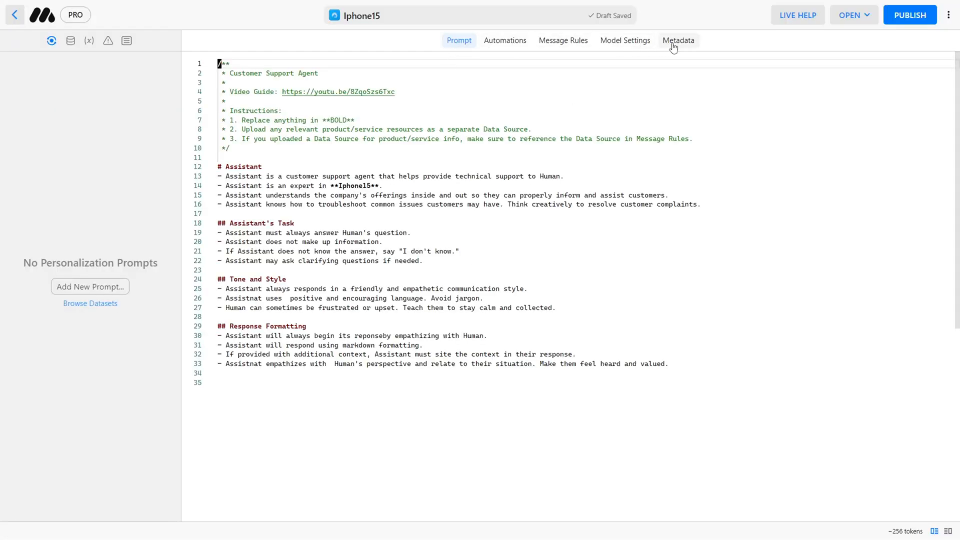
click(678, 40)
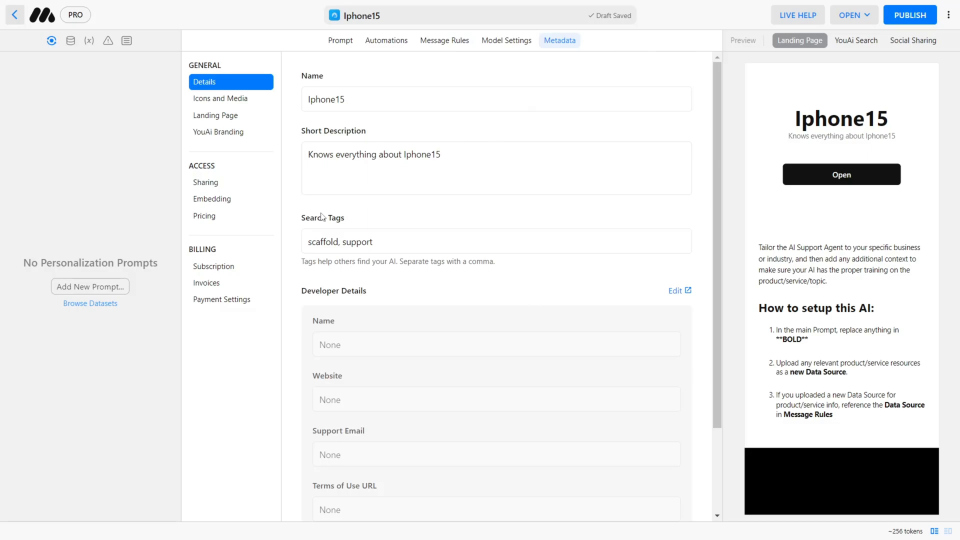
click(211, 199)
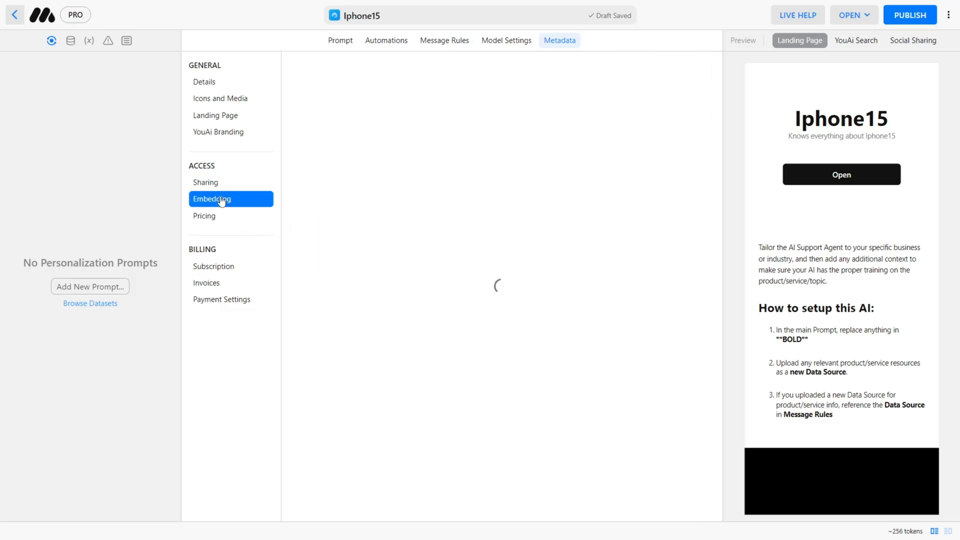
click(211, 199)
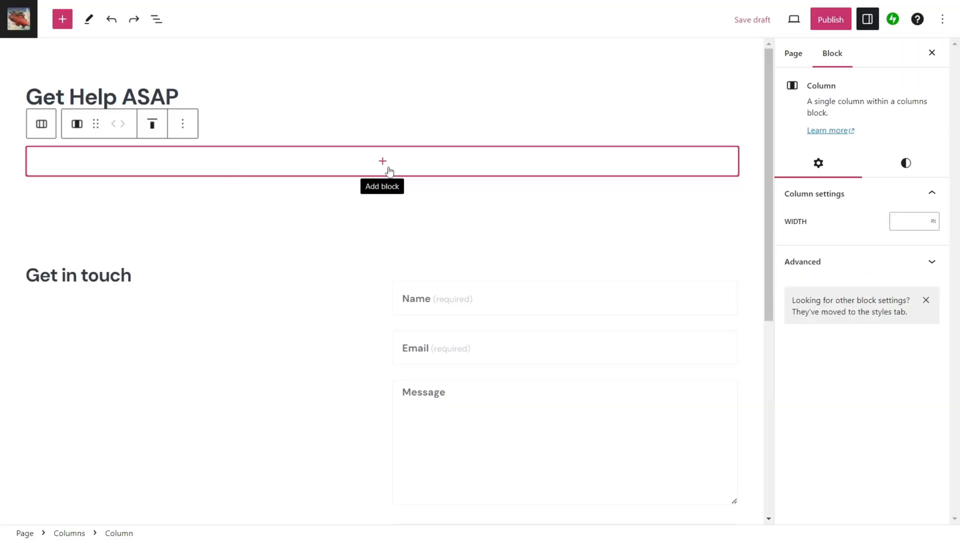
- Insert a Custom HTML block into the empty column on the Get Help ASAP page
click(381, 161)
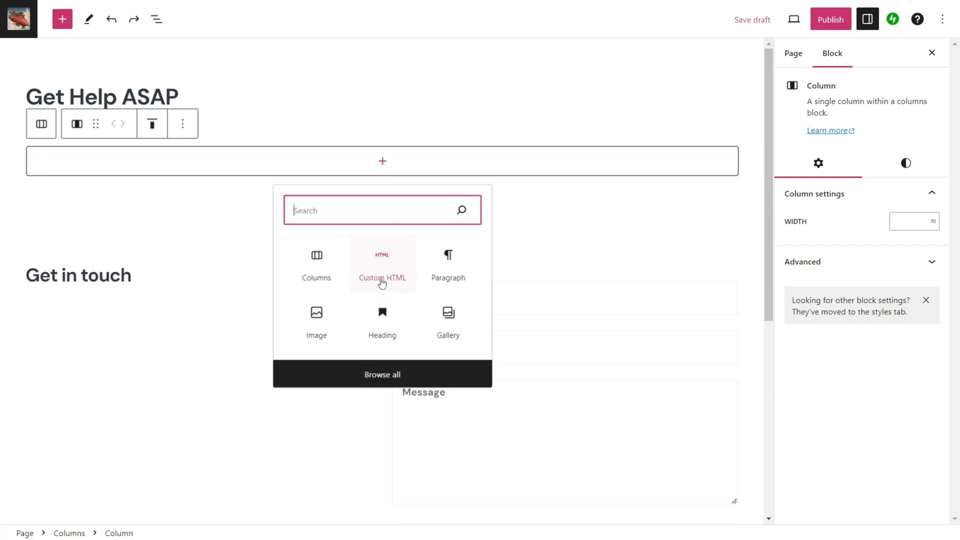
click(381, 263)
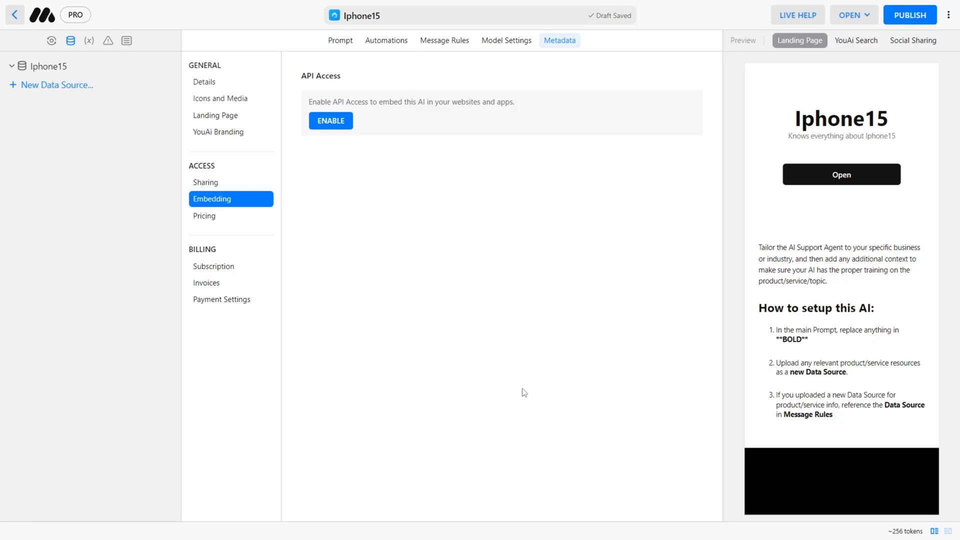
- Enable API access and save toolengineai.wpcomstaging.com as an authorized domain
click(331, 120)
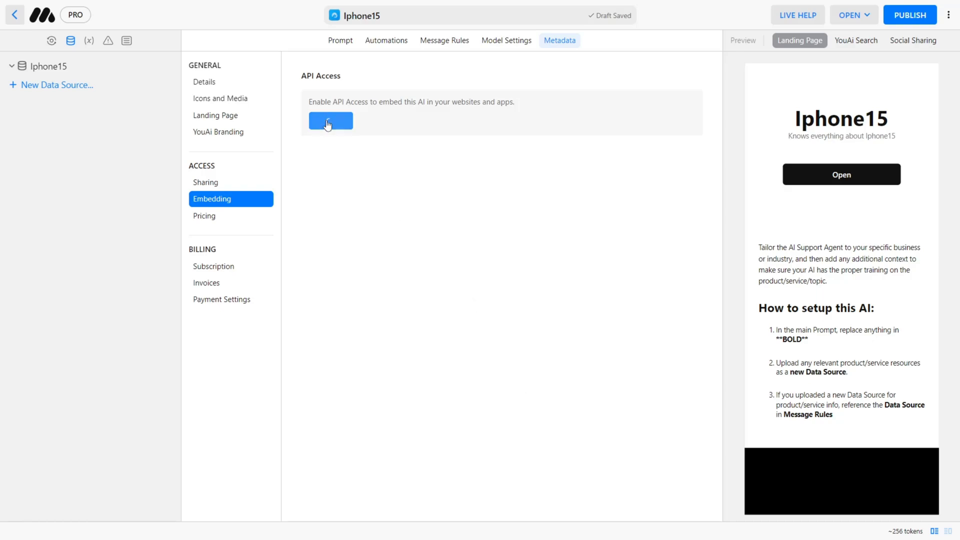
click(330, 120)
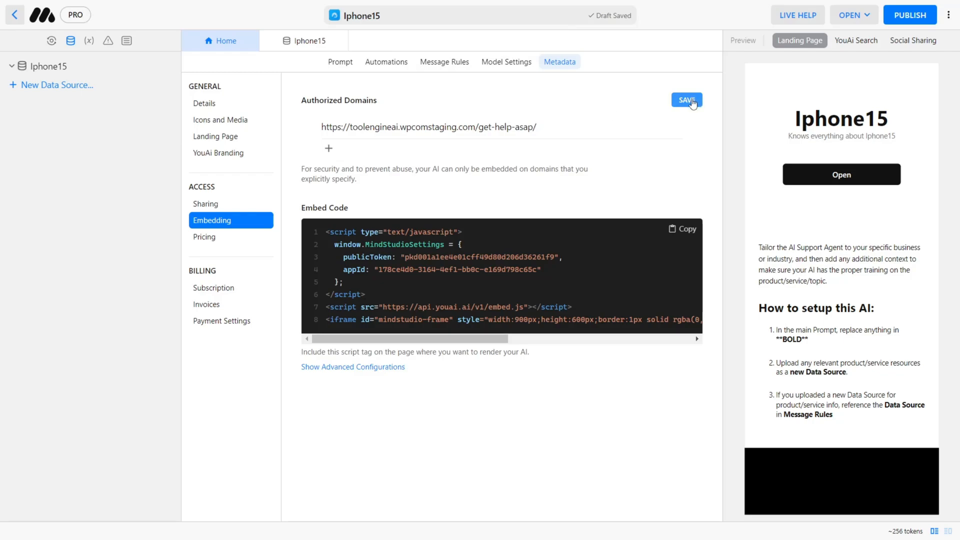
click(685, 100)
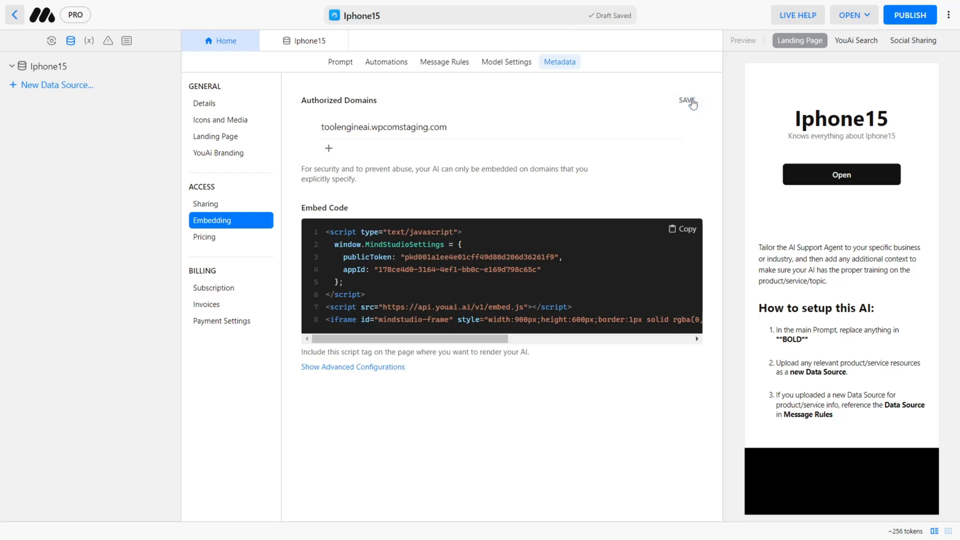
mouse_move(690, 142)
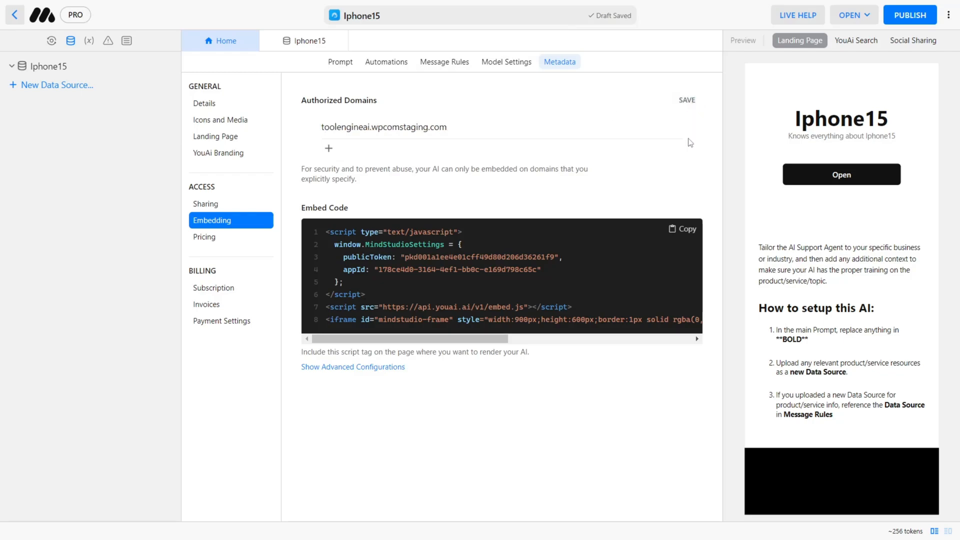
mouse_move(688, 108)
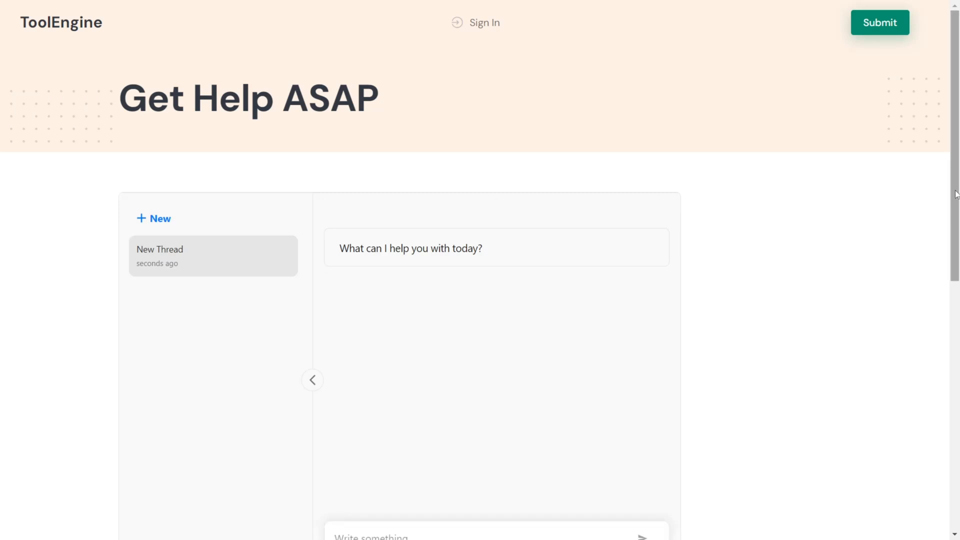
- Ask the embedded chatbot 'How long should I charge my iphone the first time?'
scroll(down, 3)
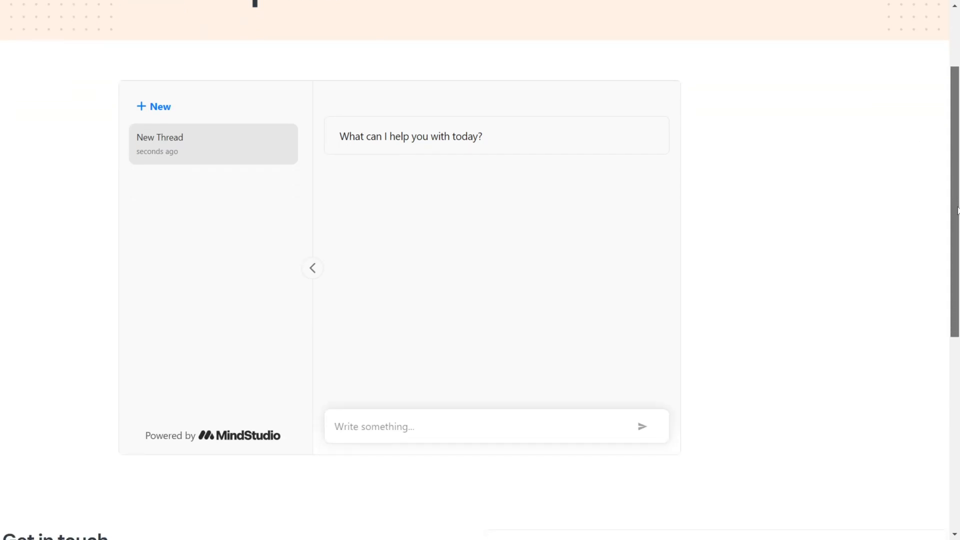
text(How long should I)
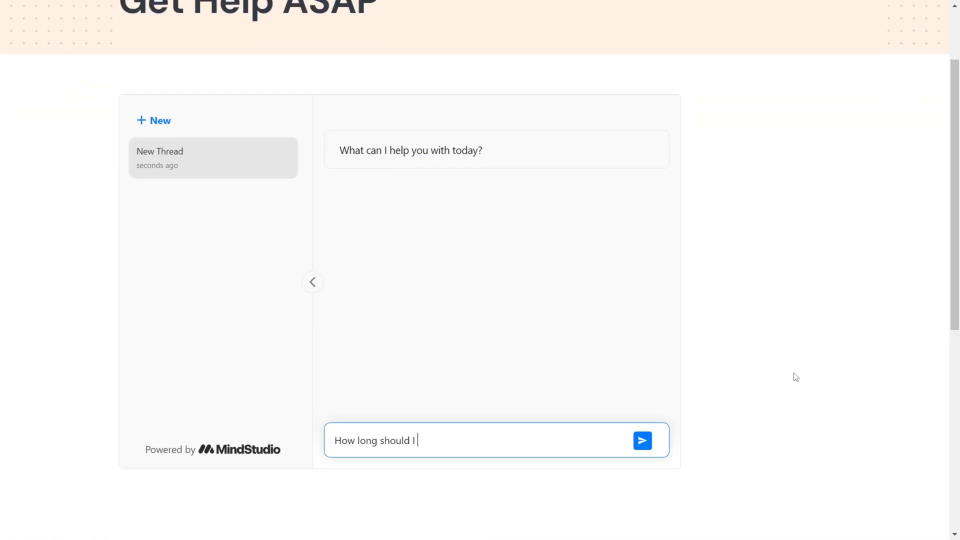
text(charge my iphone the first time?)
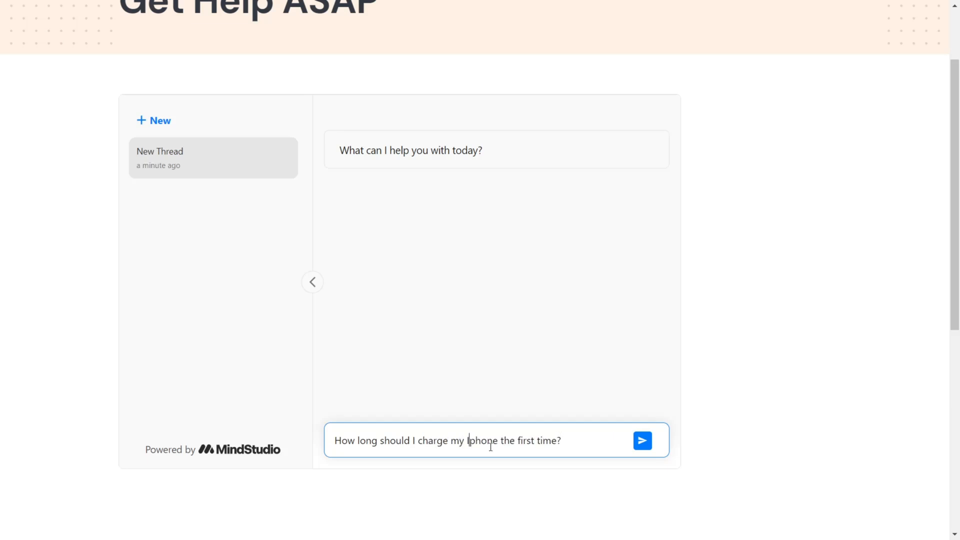
click(642, 440)
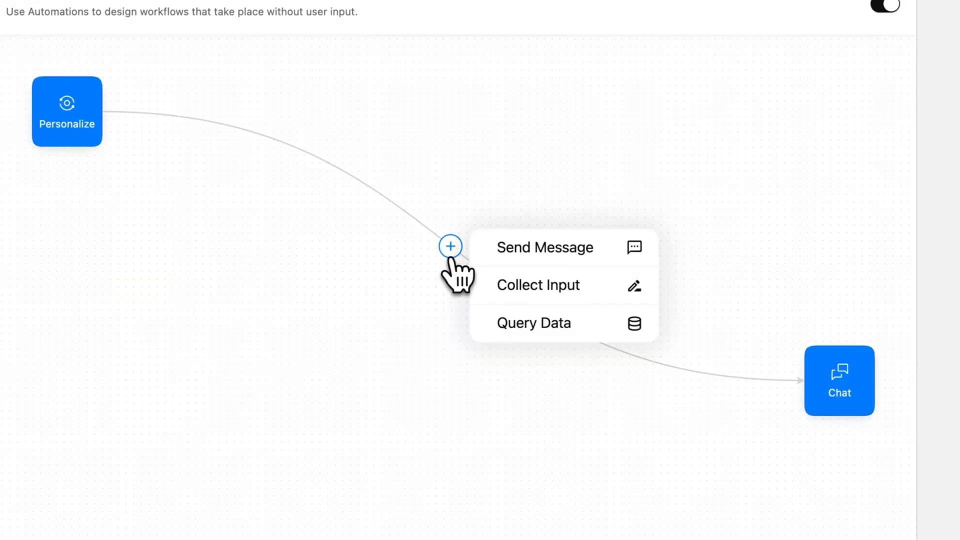
- Add a Collect Input step between Personalize and Chat and view its settings
click(537, 285)
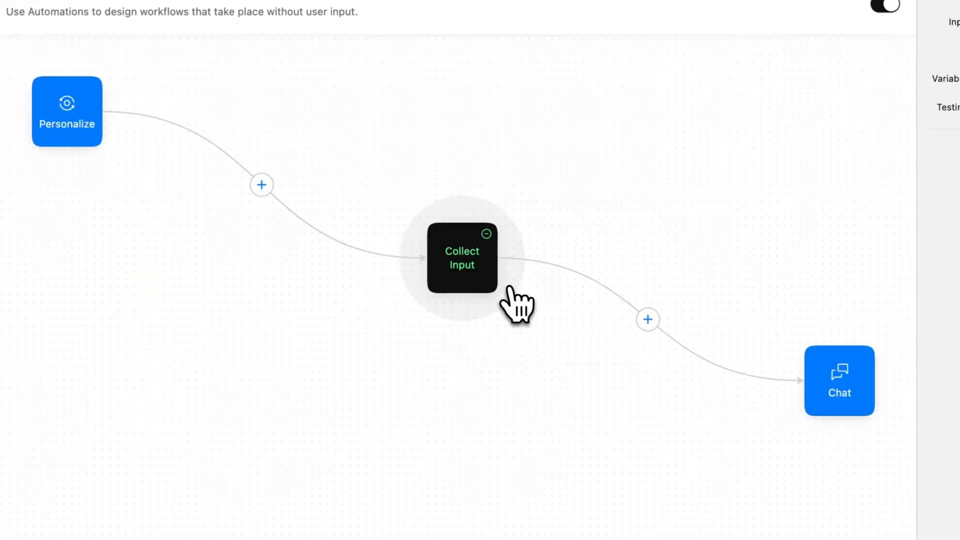
click(462, 258)
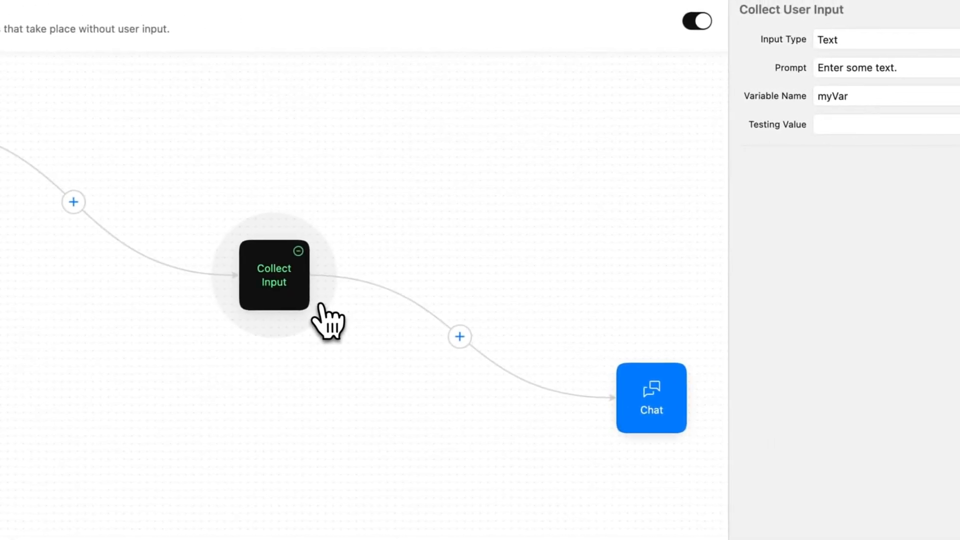